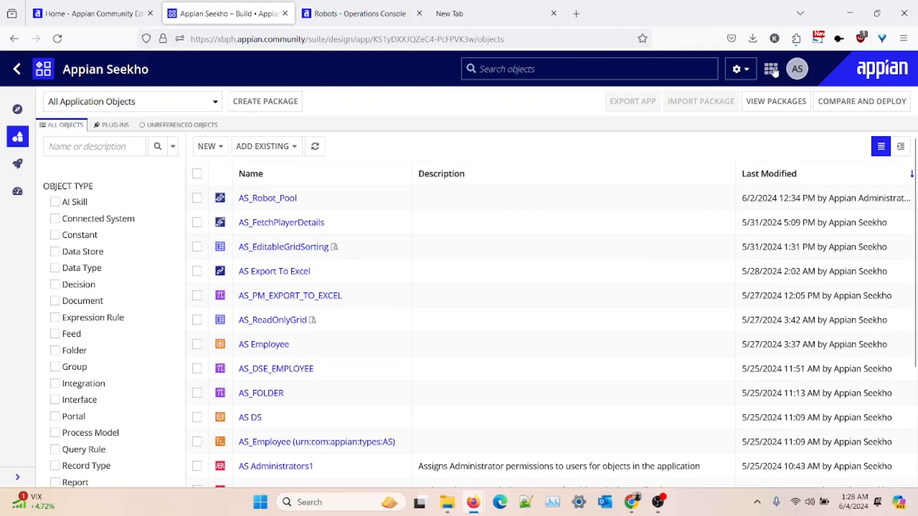
- Show the Appian environment switcher from the Designer's top bar
{"action": "left_click", "coordinate": [771, 68]}
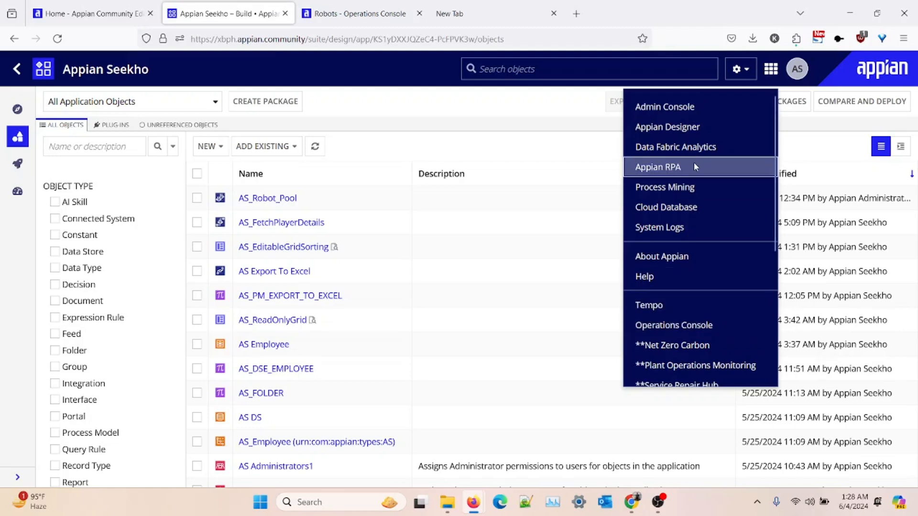
{"action": "mouse_move", "coordinate": [696, 170]}
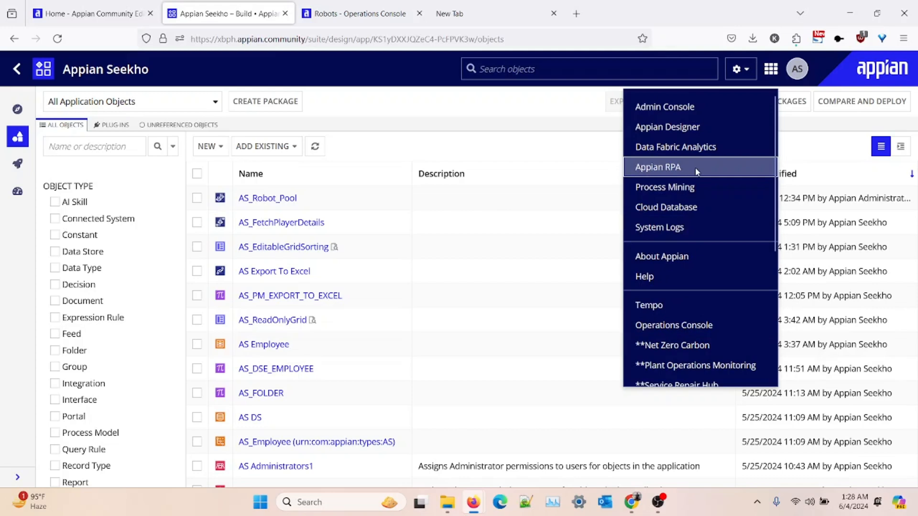
{"action": "mouse_move", "coordinate": [700, 170]}
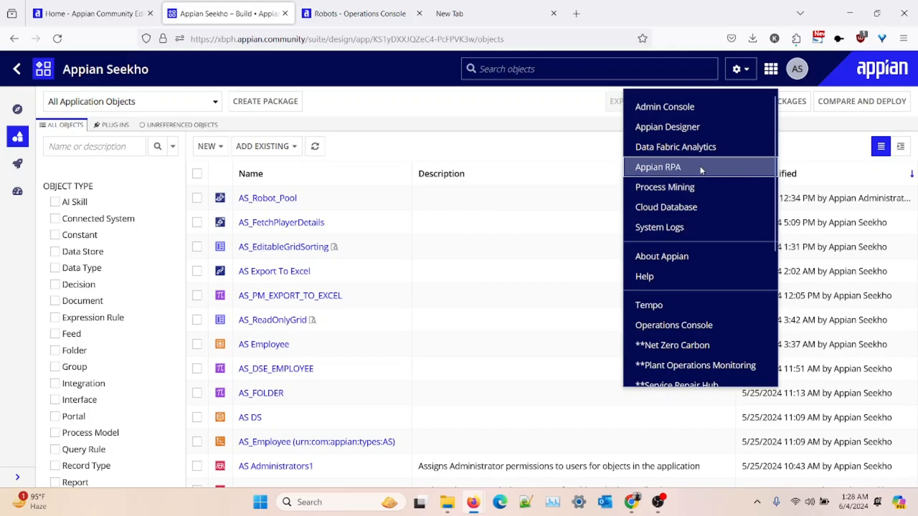
{"action": "mouse_move", "coordinate": [702, 171]}
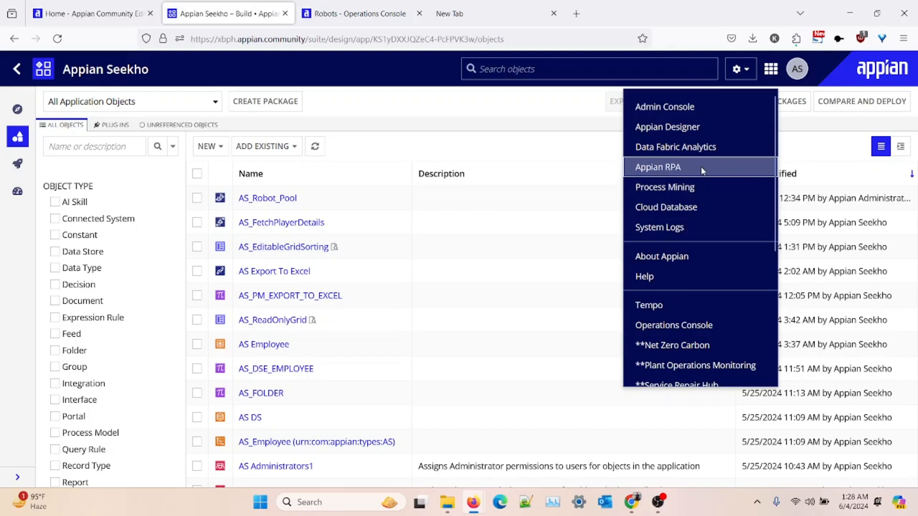
- Switch to Appian RPA and go to its Robots page
{"action": "left_click", "coordinate": [658, 166]}
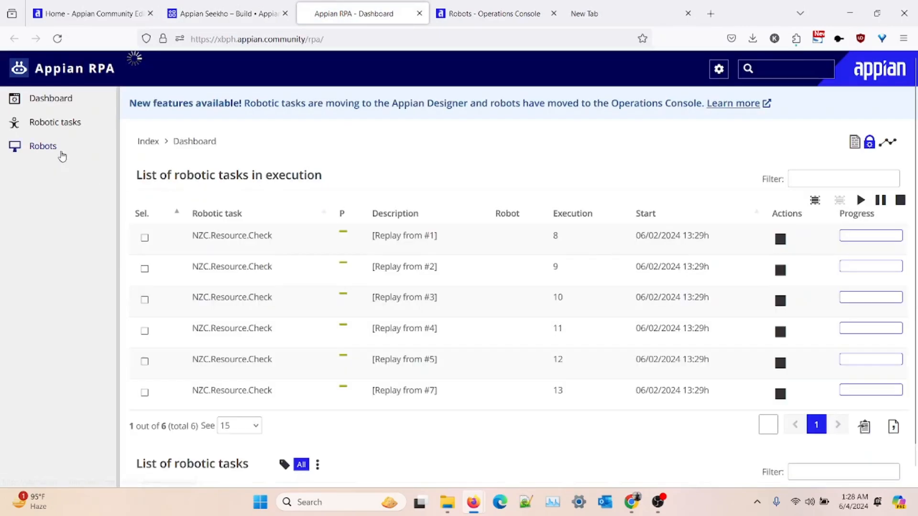
{"action": "left_click", "coordinate": [43, 145]}
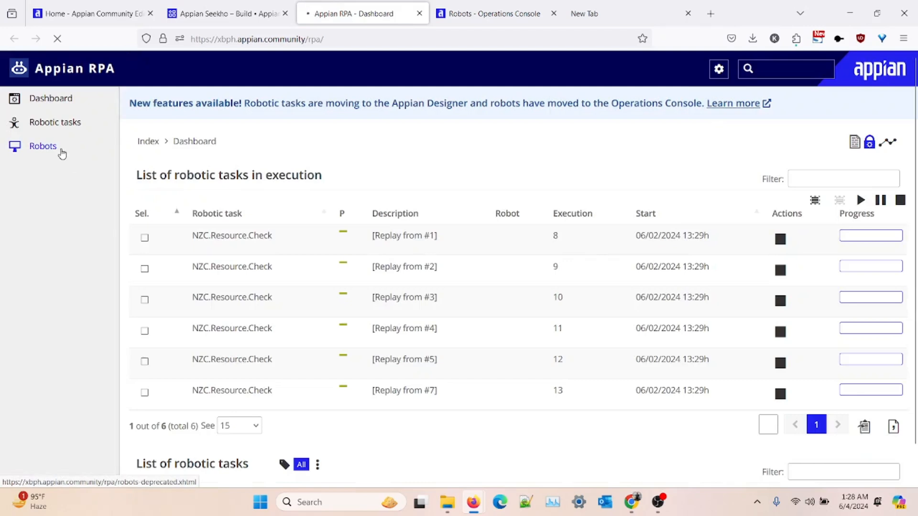
{"action": "left_click", "coordinate": [43, 145]}
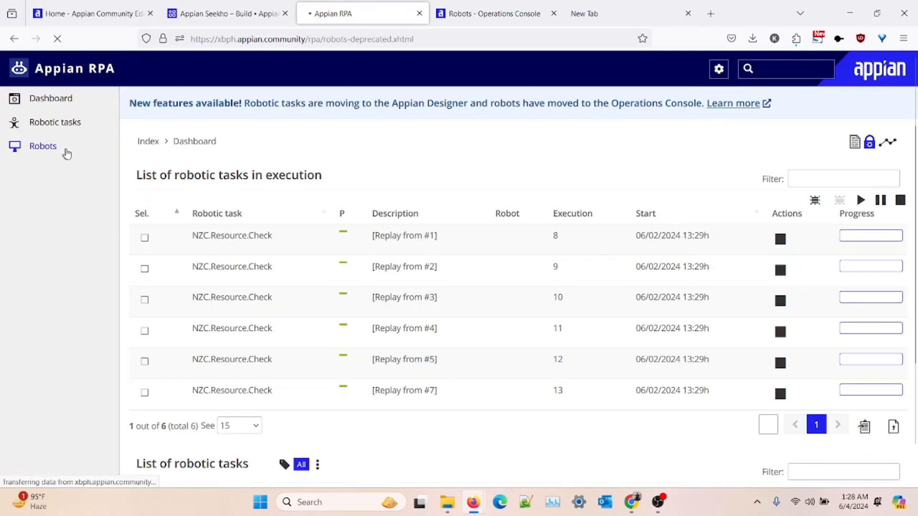
{"action": "left_click", "coordinate": [43, 146]}
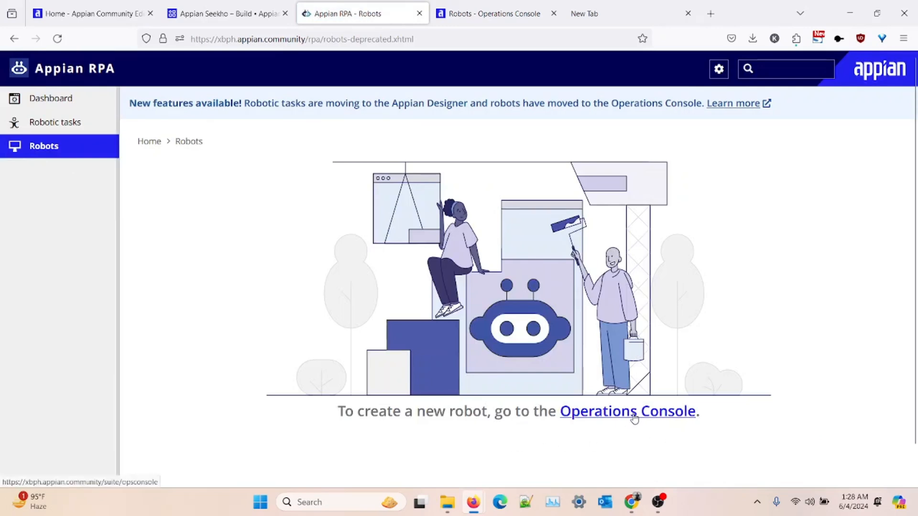
- Follow the Operations Console link to reach its empty Robots page
{"action": "left_click", "coordinate": [626, 412]}
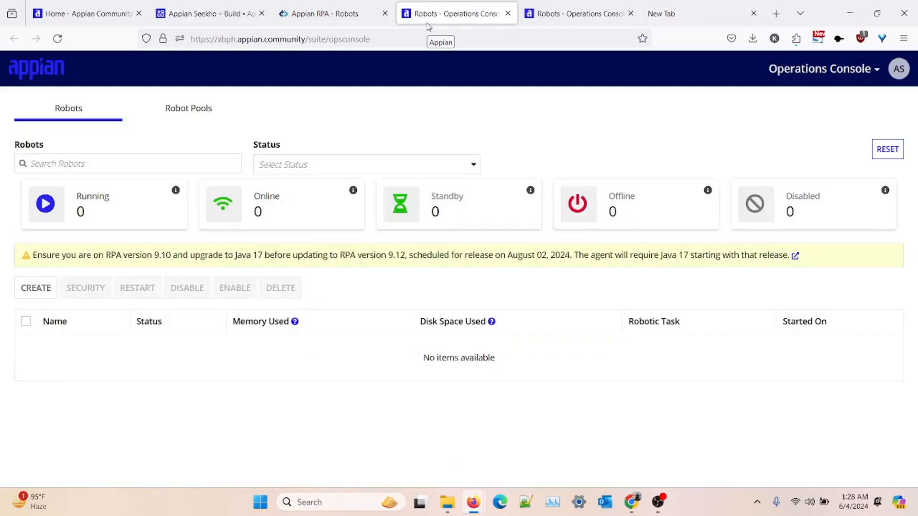
{"action": "mouse_move", "coordinate": [345, 111]}
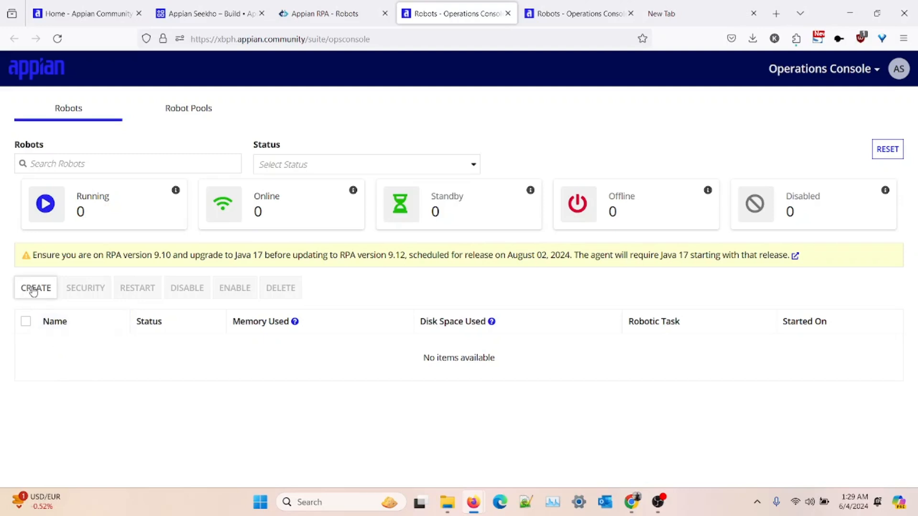
- Start a new robot and name it AppianSeekhoBot
{"action": "left_click", "coordinate": [35, 288]}
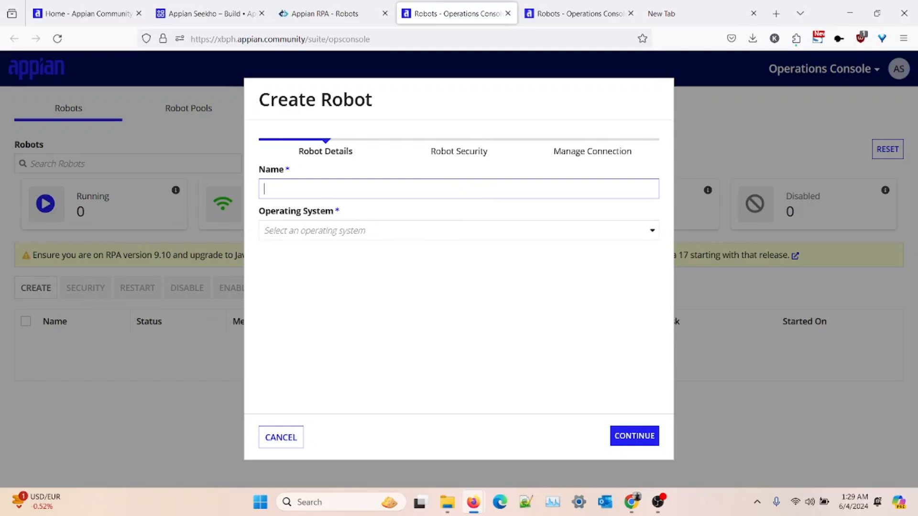
{"action": "type", "text": "AppianSeekhoB"}
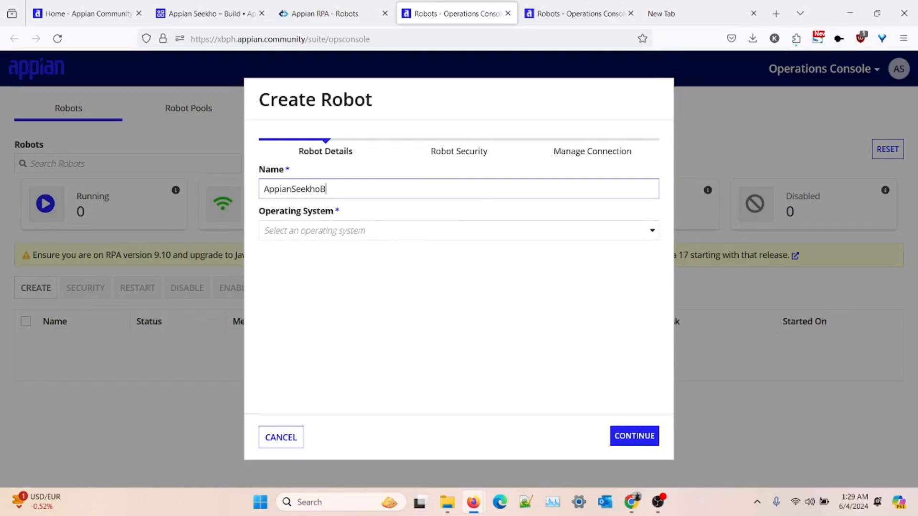
{"action": "type", "text": "ot"}
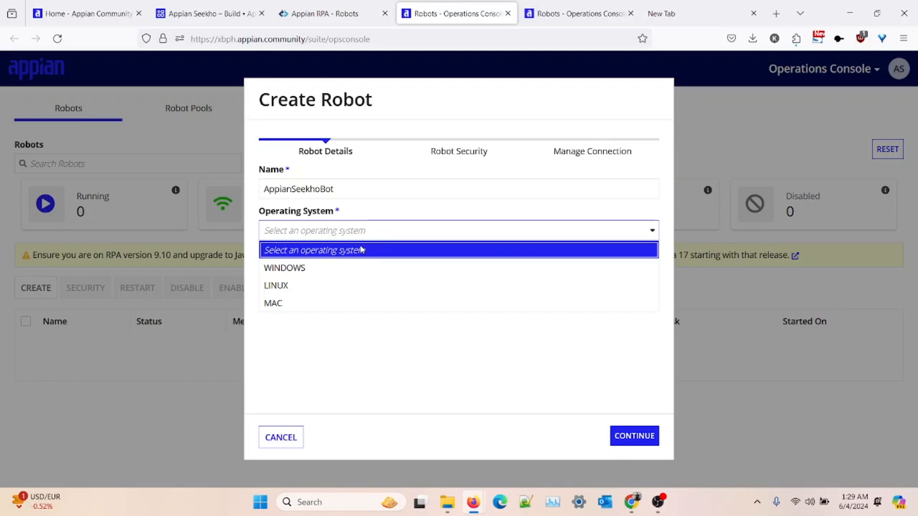
{"action": "mouse_move", "coordinate": [312, 285]}
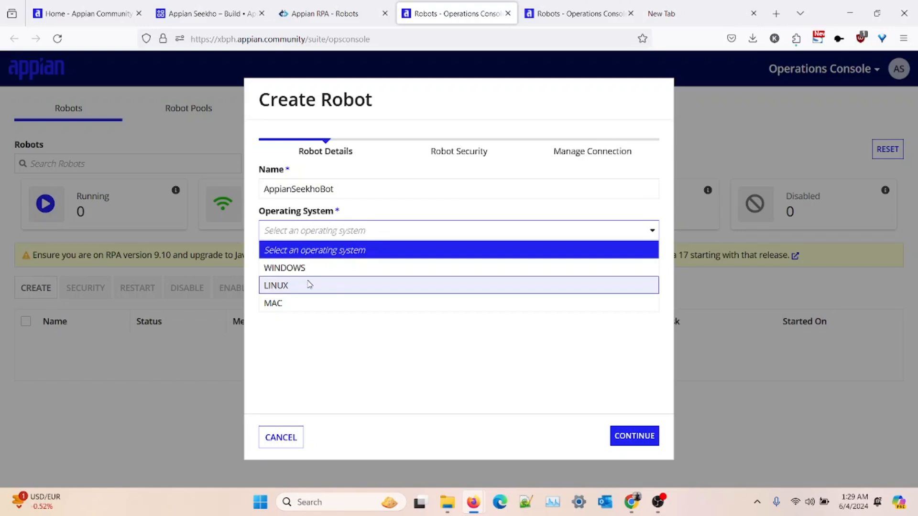
{"action": "mouse_move", "coordinate": [319, 267]}
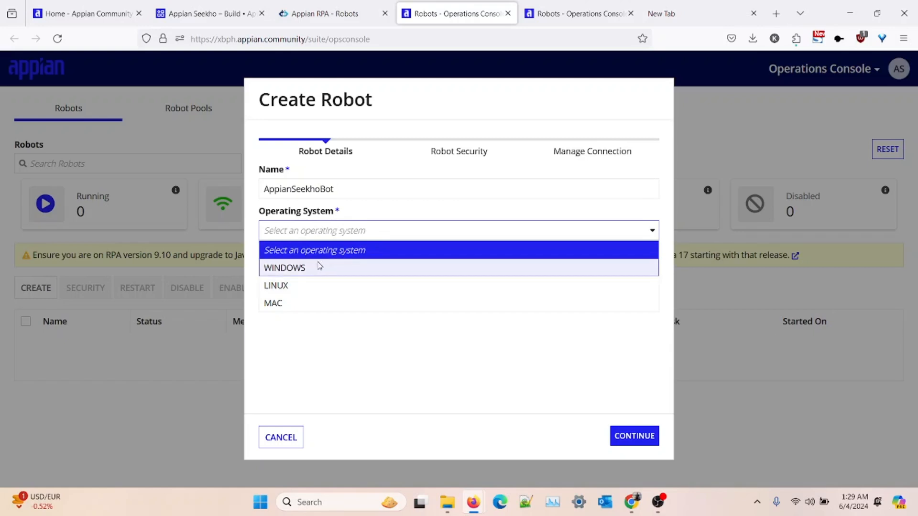
- Choose Windows as the operating system and set the automatic sign-in option
{"action": "left_click", "coordinate": [285, 267]}
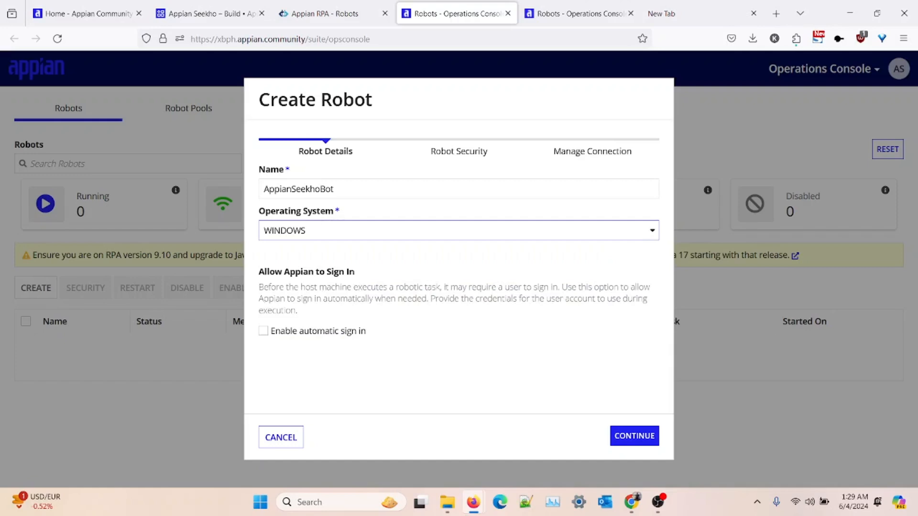
{"action": "mouse_move", "coordinate": [400, 269]}
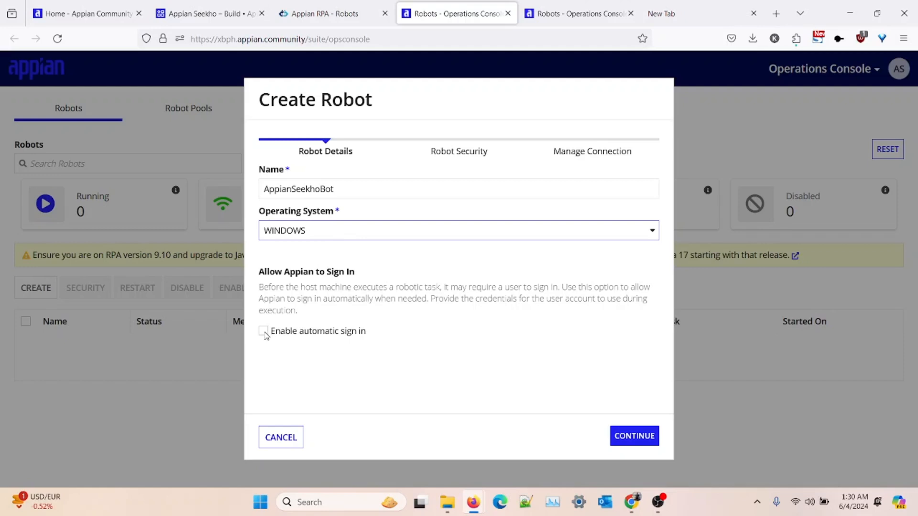
{"action": "left_click", "coordinate": [264, 331]}
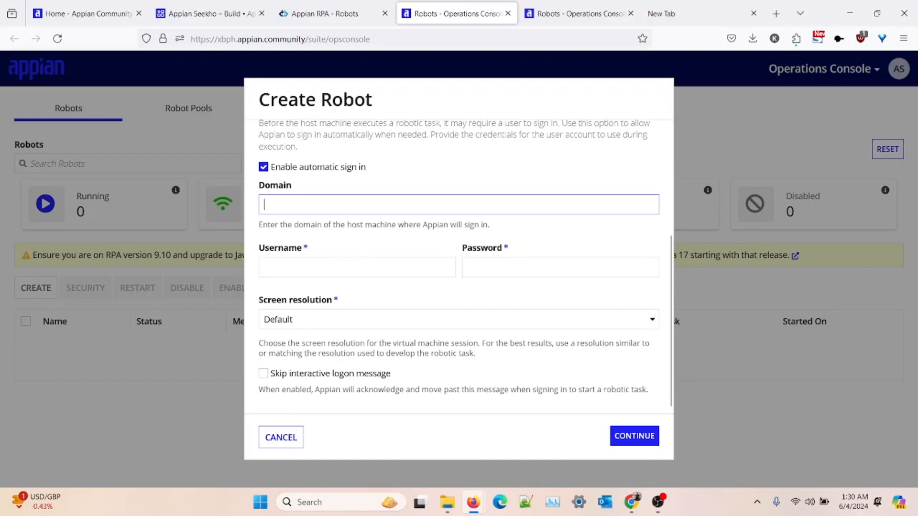
{"action": "left_click", "coordinate": [560, 267]}
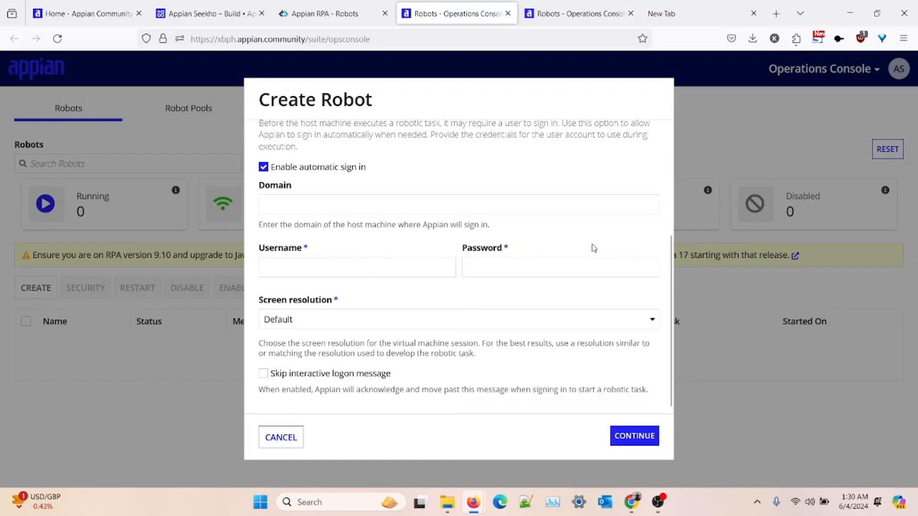
{"action": "mouse_move", "coordinate": [554, 243]}
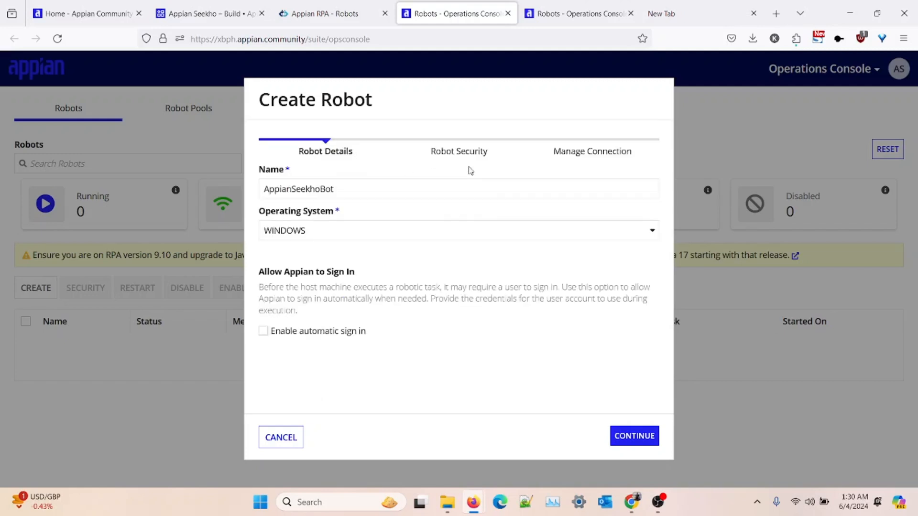
{"action": "mouse_move", "coordinate": [415, 330]}
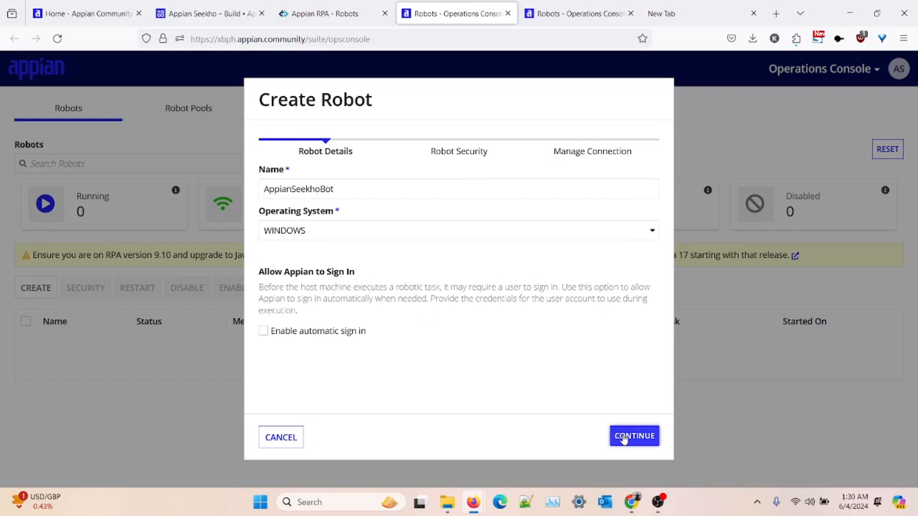
- In Robot Security, grant AS Administrators1 Administrator and AS Users1 Viewer access
{"action": "left_click", "coordinate": [633, 436]}
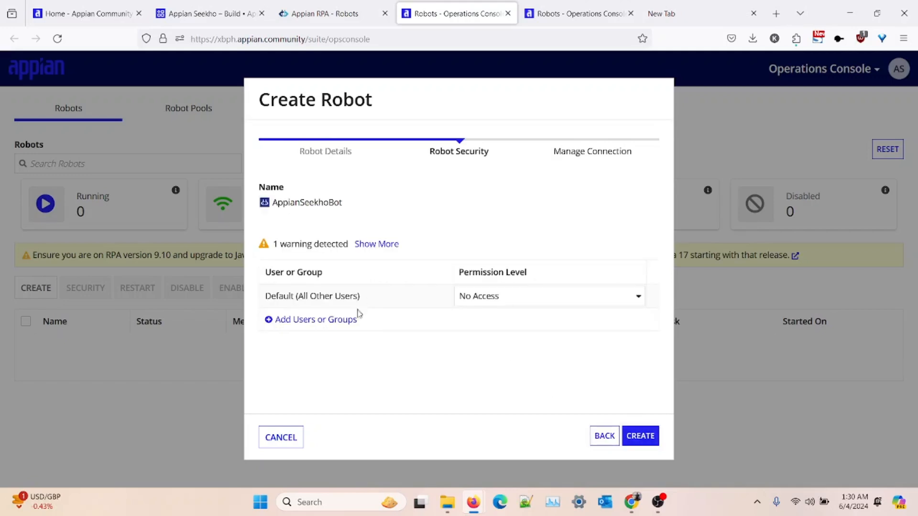
{"action": "mouse_move", "coordinate": [421, 195]}
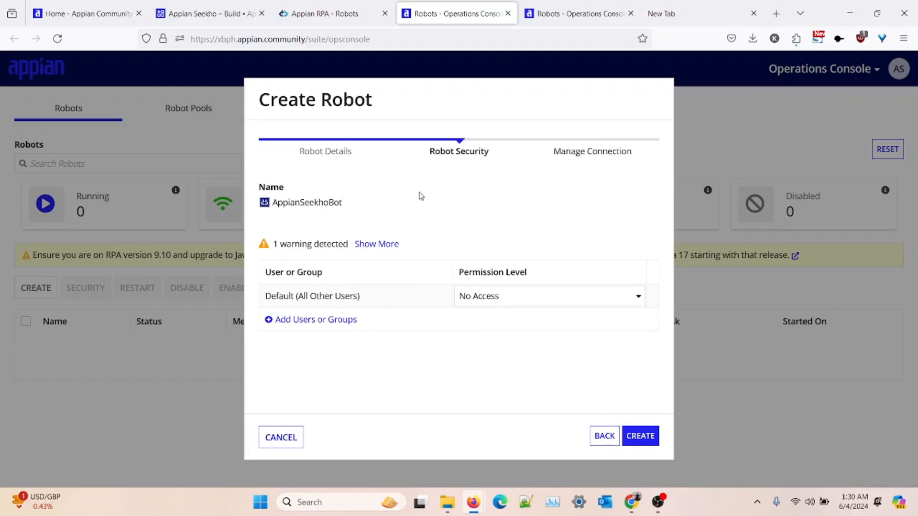
{"action": "mouse_move", "coordinate": [419, 232]}
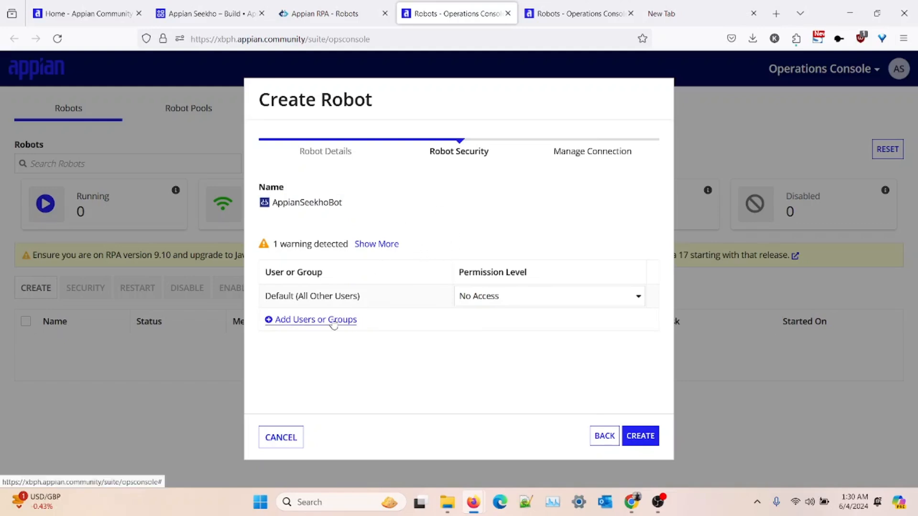
{"action": "left_click", "coordinate": [315, 320]}
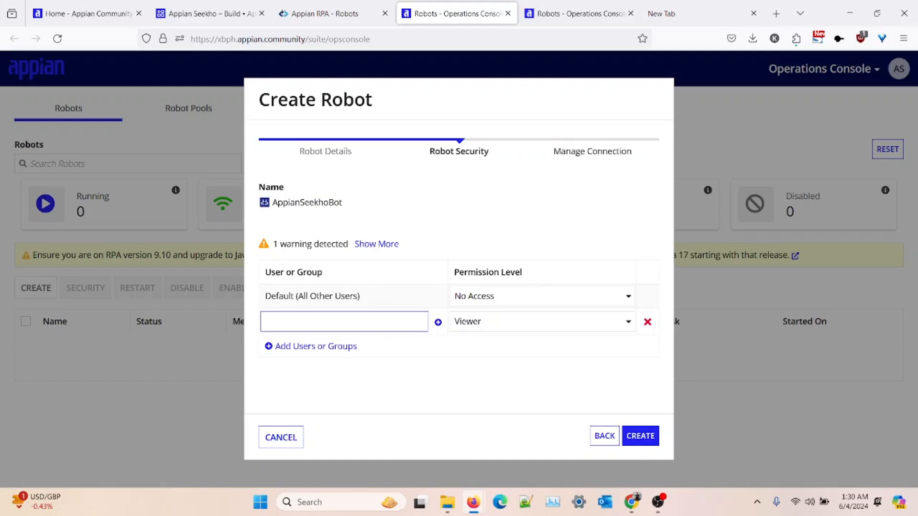
{"action": "type", "text": "AS Administrators1"}
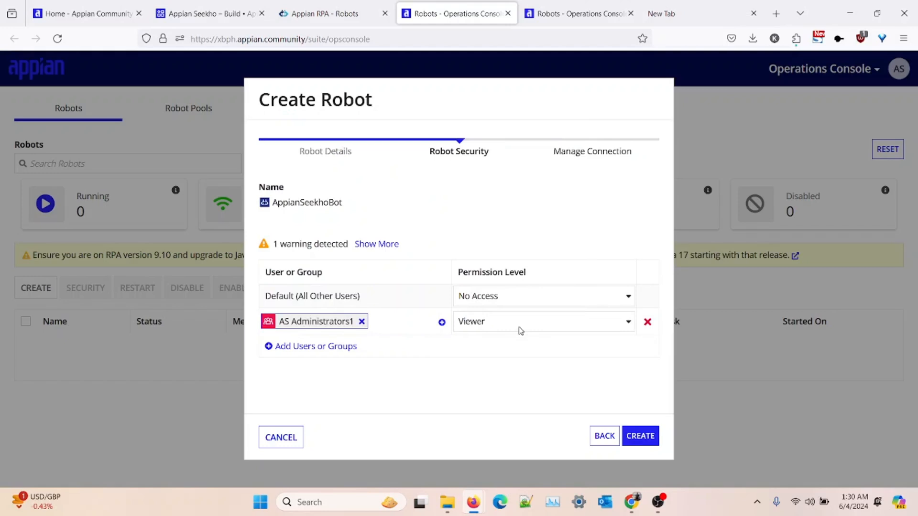
{"action": "left_click", "coordinate": [542, 321]}
{"action": "type", "text": "as"}
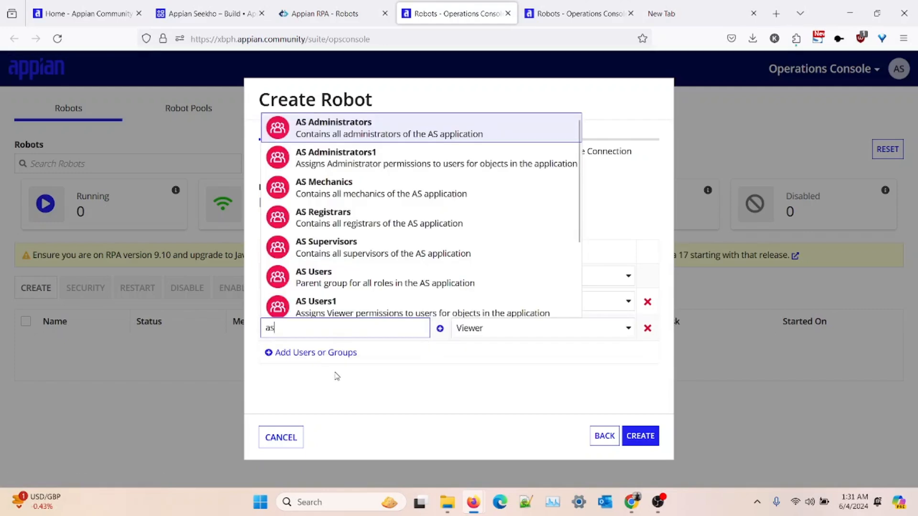
{"action": "left_click", "coordinate": [383, 307]}
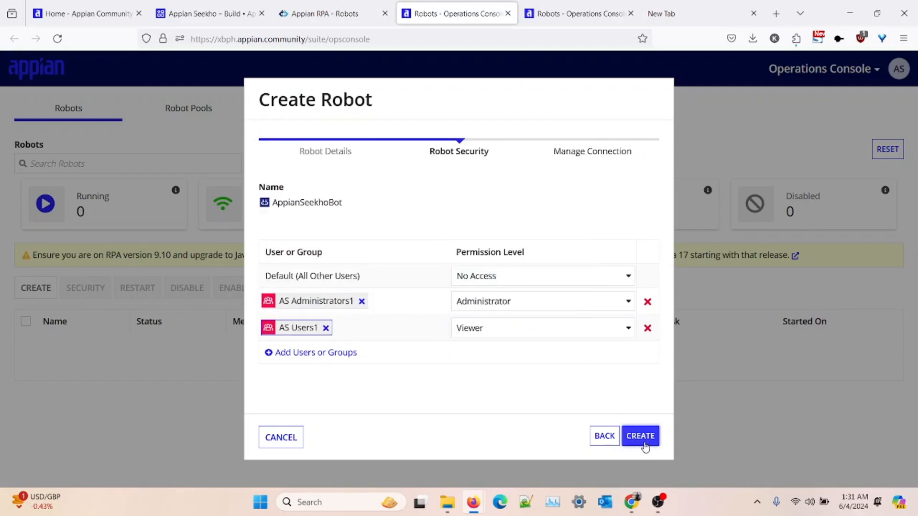
- Create AppianSeekhoBot and reach the Manage Connection step's host readiness instructions
{"action": "left_click", "coordinate": [639, 436]}
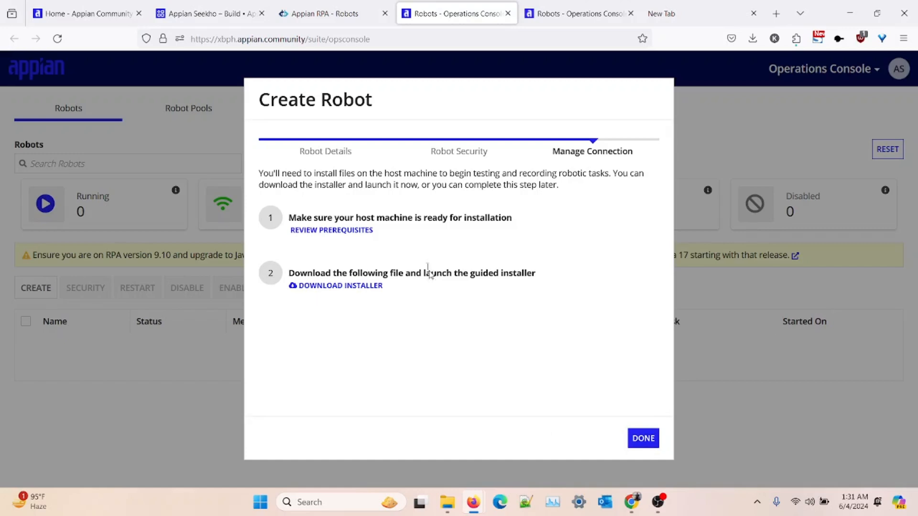
{"action": "mouse_move", "coordinate": [345, 327]}
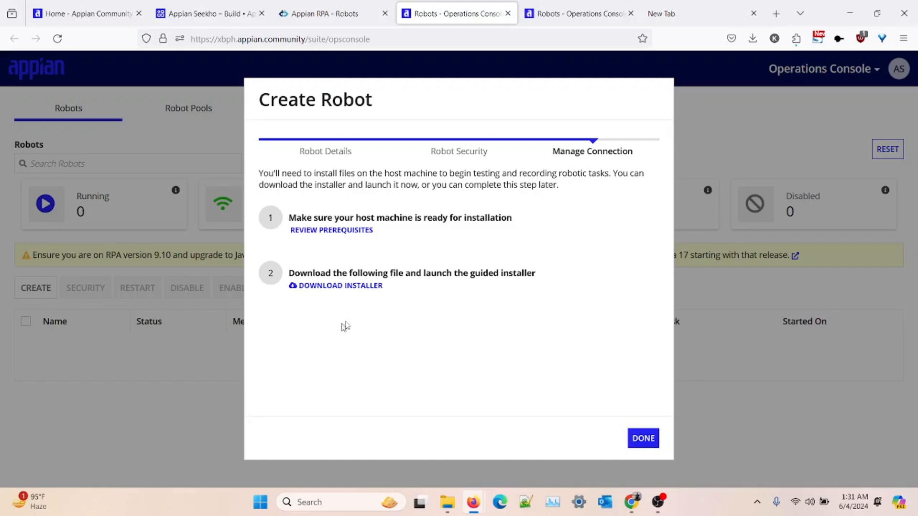
{"action": "mouse_move", "coordinate": [322, 245]}
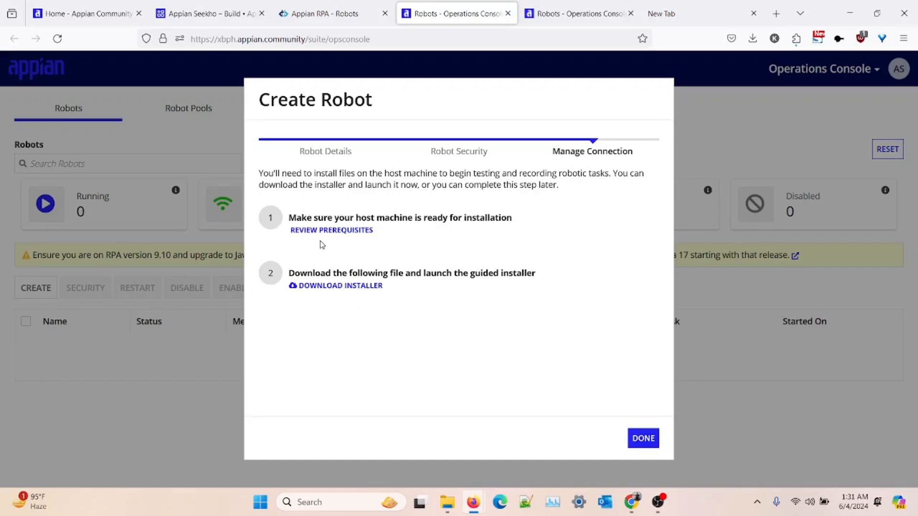
{"action": "mouse_move", "coordinate": [331, 230]}
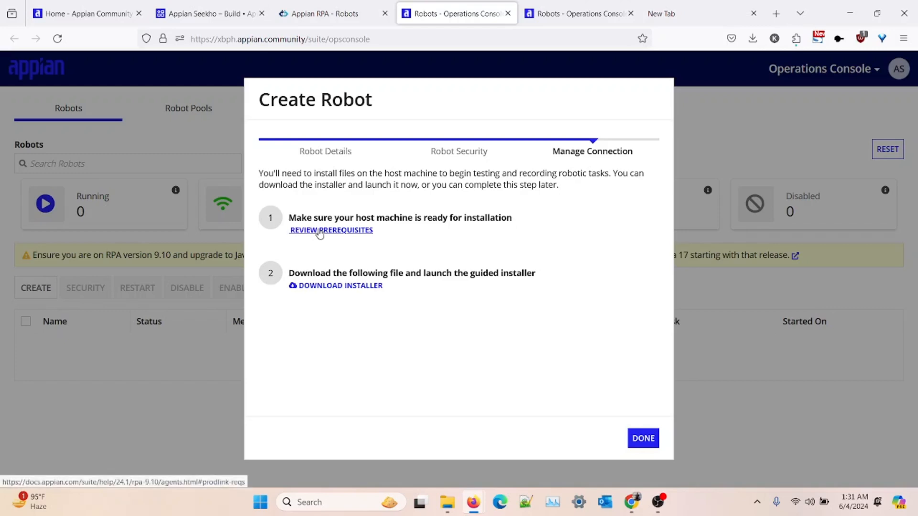
{"action": "double_click", "coordinate": [397, 217]}
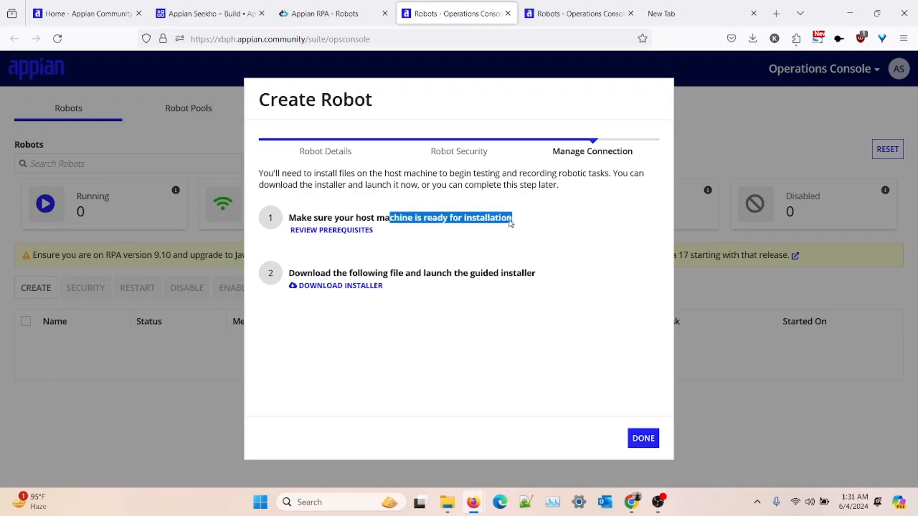
{"action": "mouse_move", "coordinate": [355, 244]}
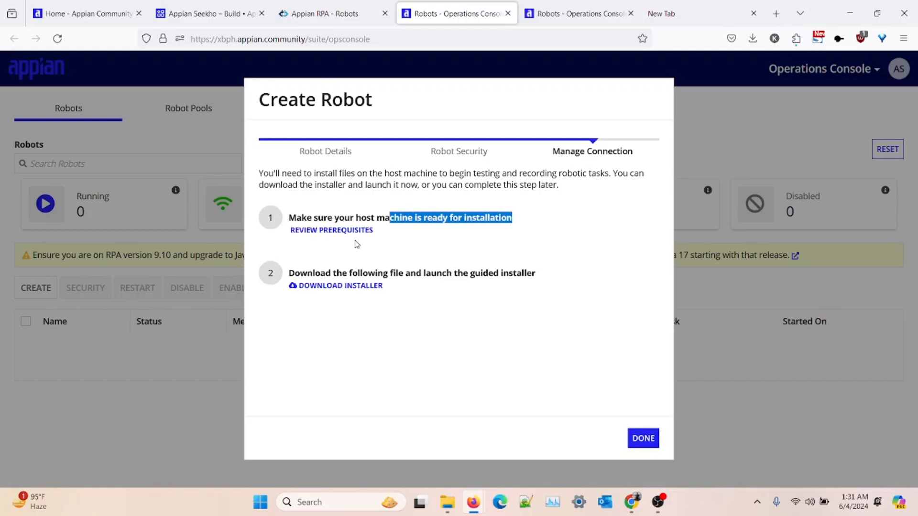
{"action": "mouse_move", "coordinate": [331, 229]}
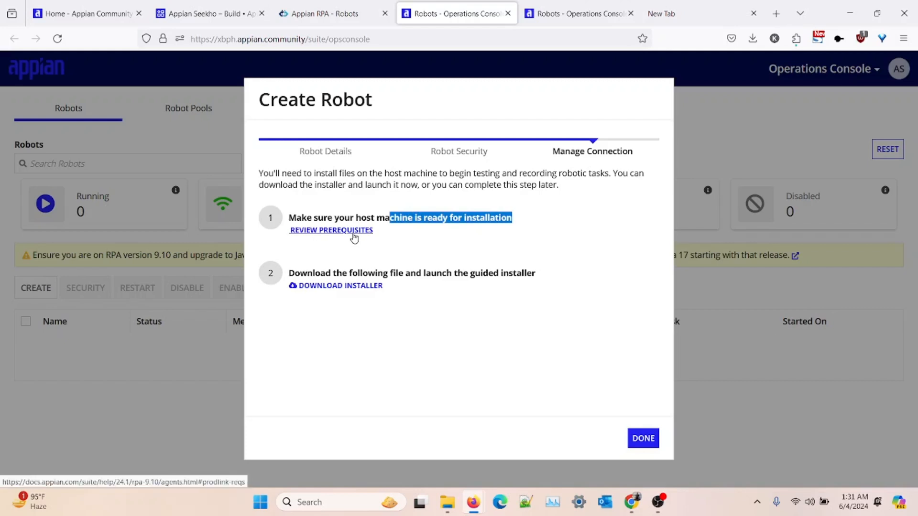
- Review the Installer prerequisites requiring Java 8, then go to Oracle's Java downloads
{"action": "left_click", "coordinate": [330, 230]}
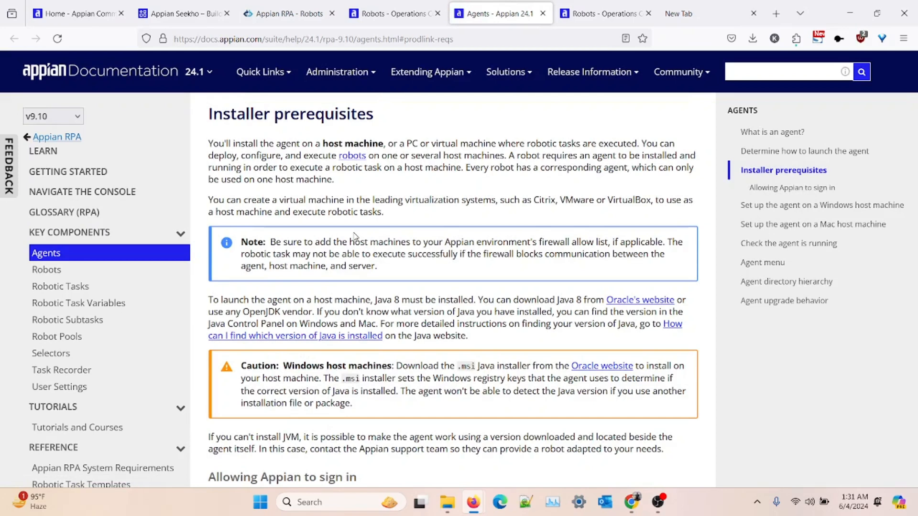
{"action": "mouse_move", "coordinate": [296, 155]}
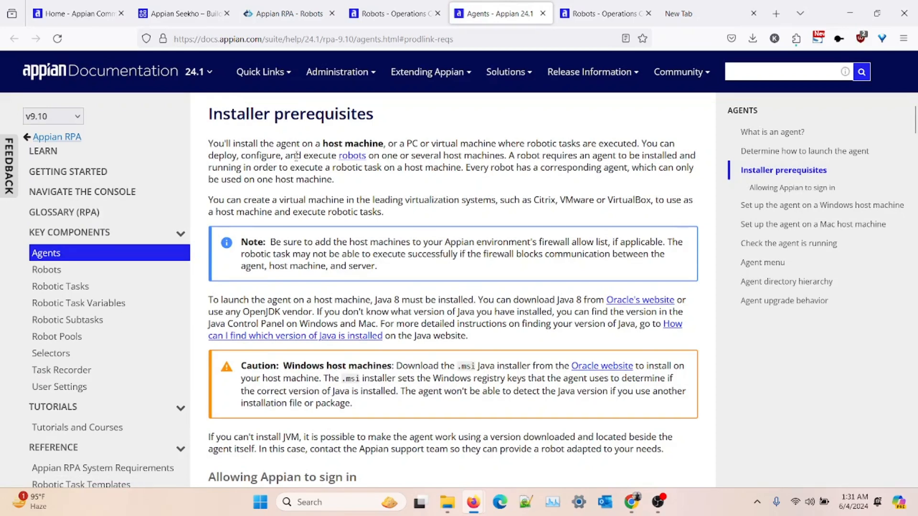
{"action": "double_click", "coordinate": [304, 113]}
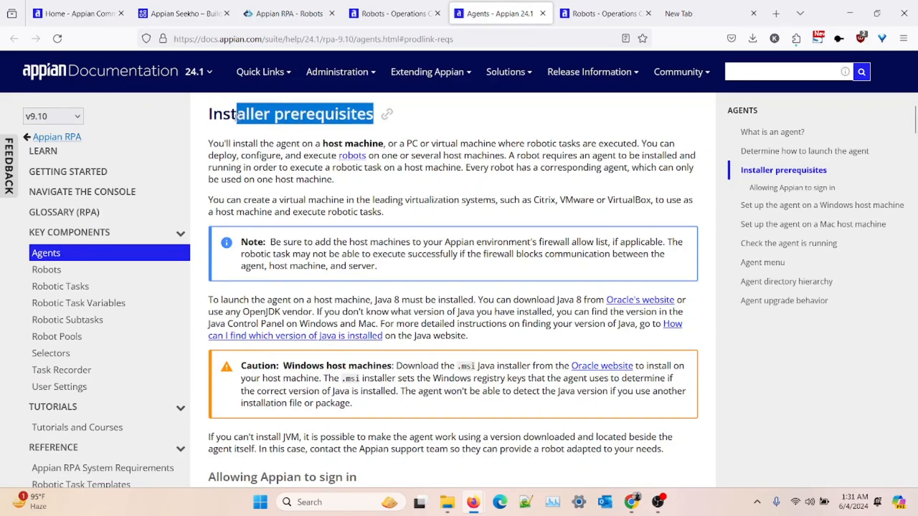
{"action": "triple_click", "coordinate": [291, 114]}
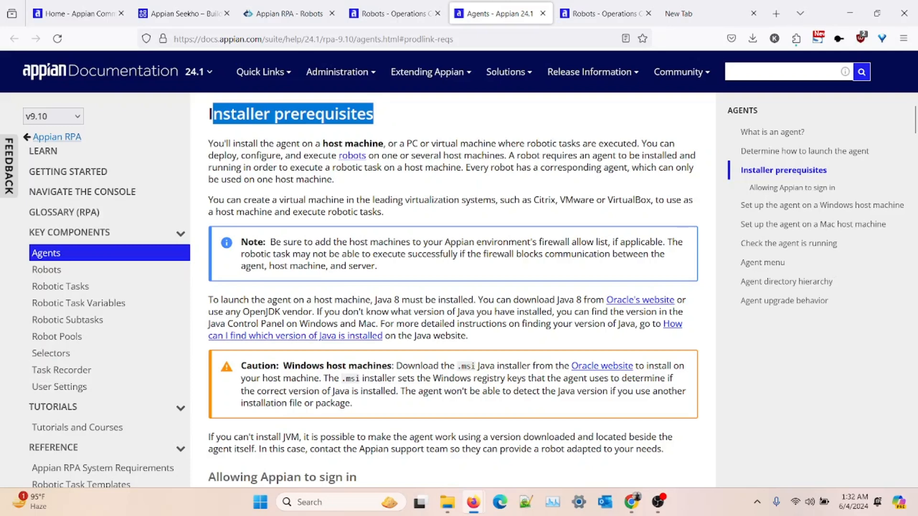
{"action": "mouse_move", "coordinate": [270, 159]}
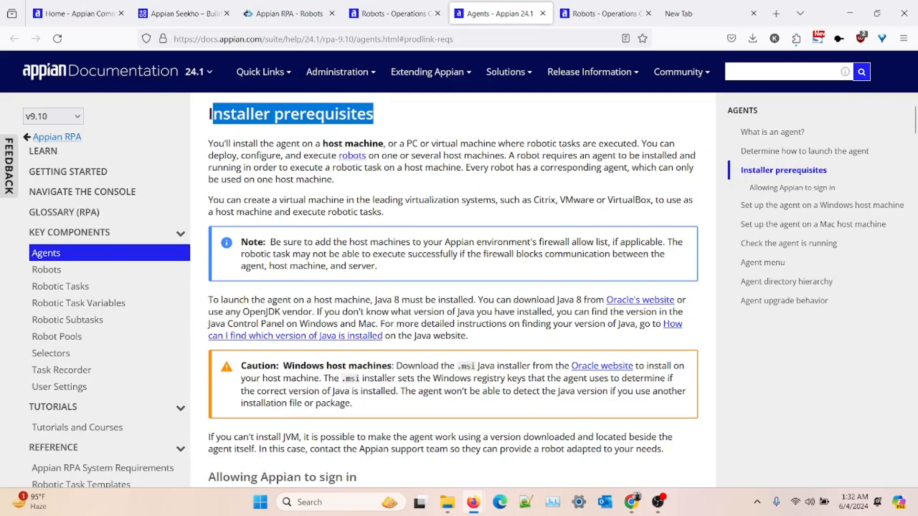
{"action": "mouse_move", "coordinate": [206, 306]}
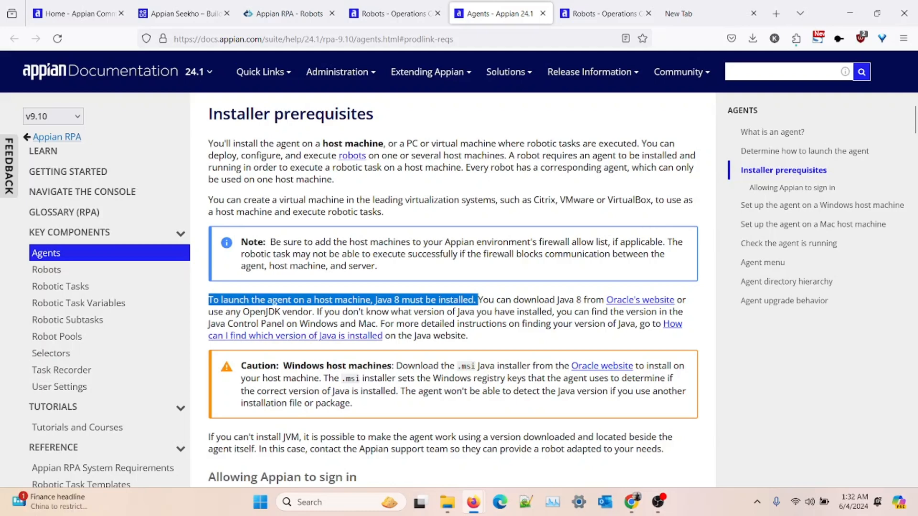
{"action": "double_click", "coordinate": [568, 299]}
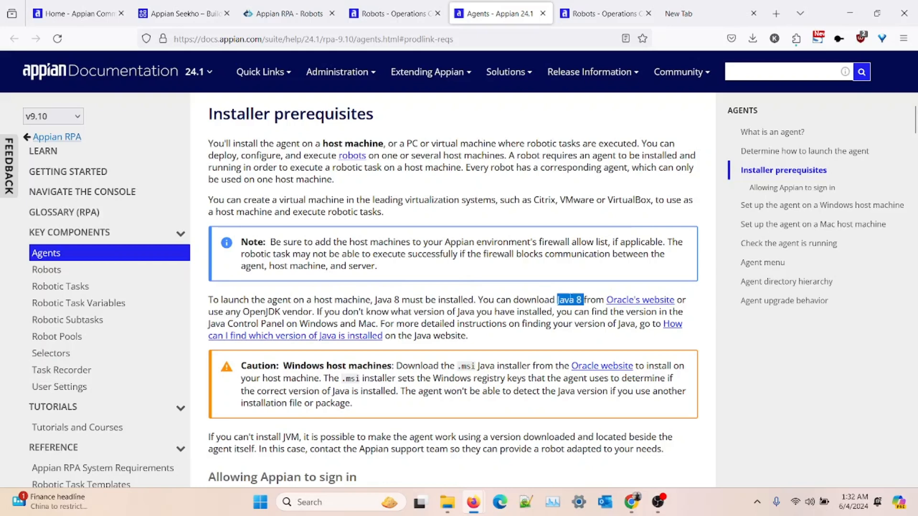
{"action": "mouse_move", "coordinate": [640, 299]}
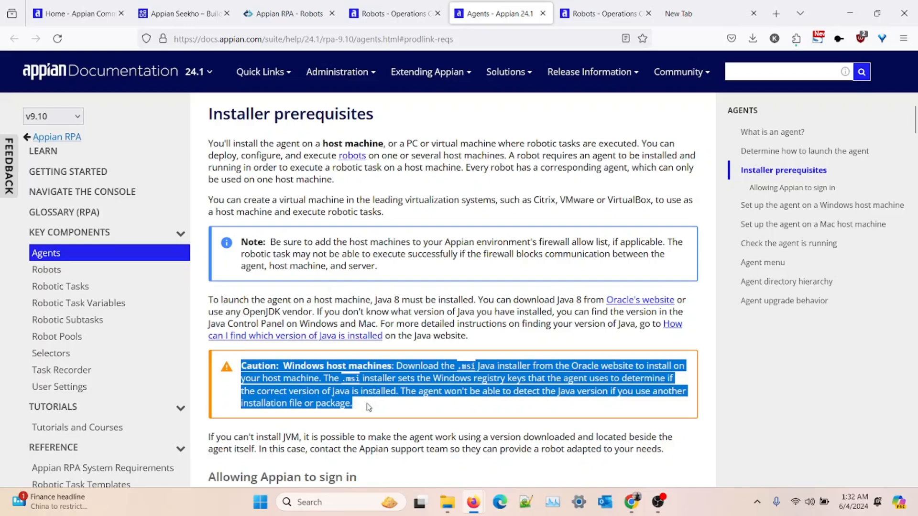
{"action": "left_click", "coordinate": [583, 356]}
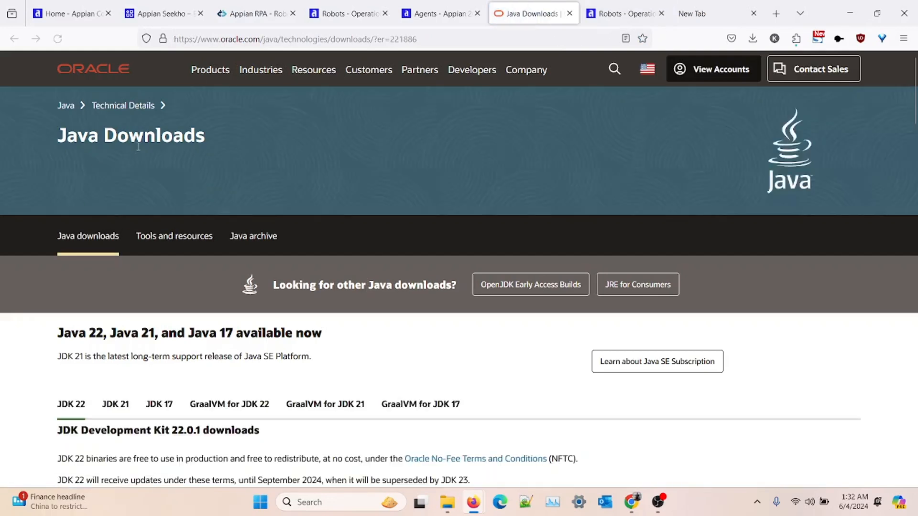
{"action": "mouse_move", "coordinate": [100, 277]}
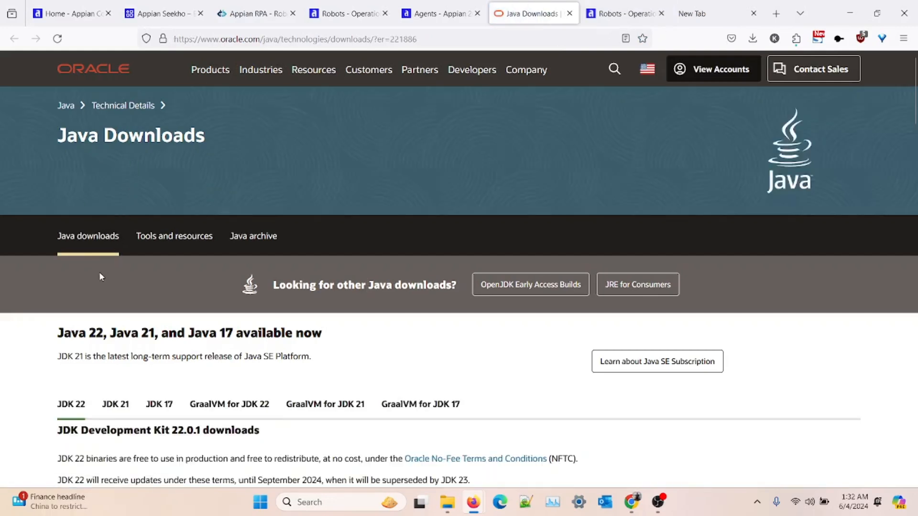
- Find the JDK 22 Windows x64 MSI Installer, then return to the prerequisites documentation
{"action": "scroll", "scroll_direction": "down", "scroll_amount": 3}
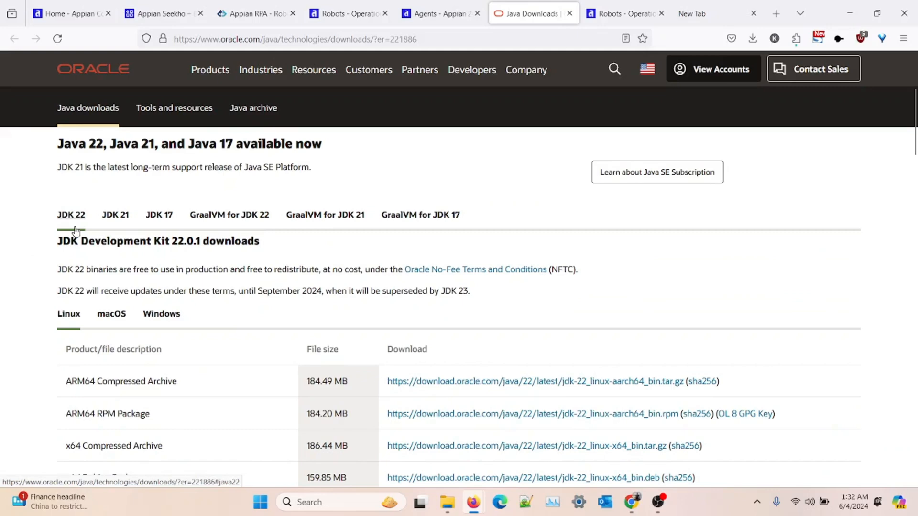
{"action": "mouse_move", "coordinate": [69, 343]}
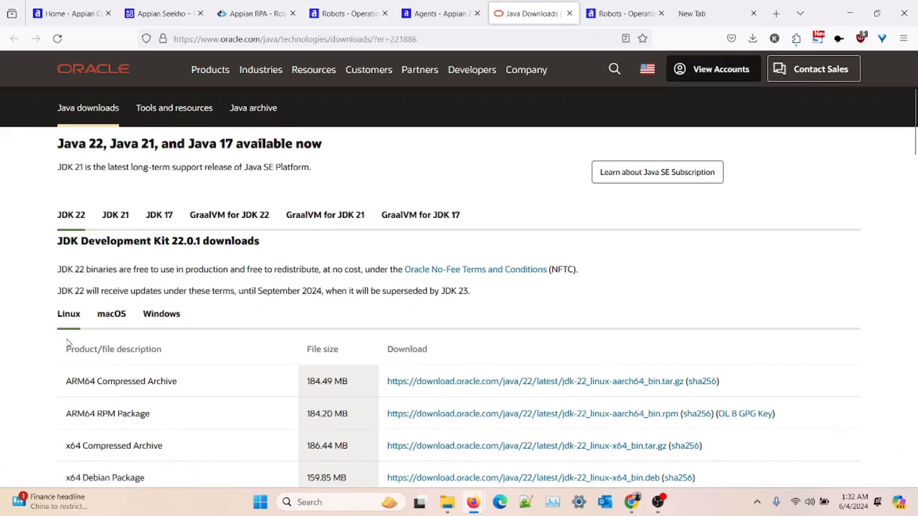
{"action": "scroll", "scroll_direction": "down", "scroll_amount": 3}
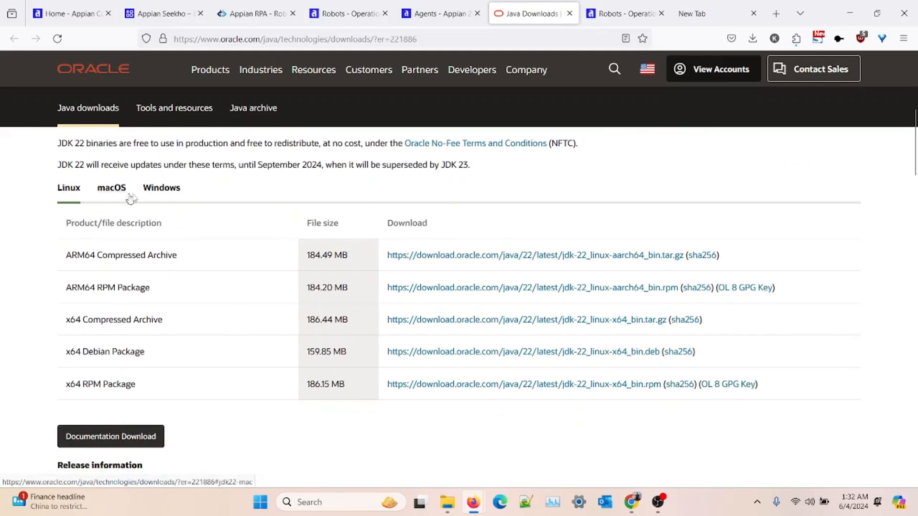
{"action": "mouse_move", "coordinate": [160, 188]}
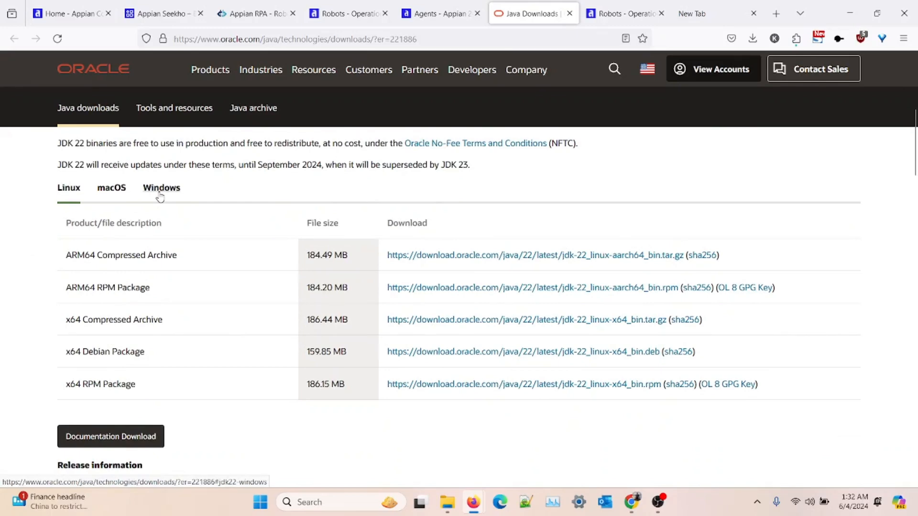
{"action": "left_click", "coordinate": [160, 187]}
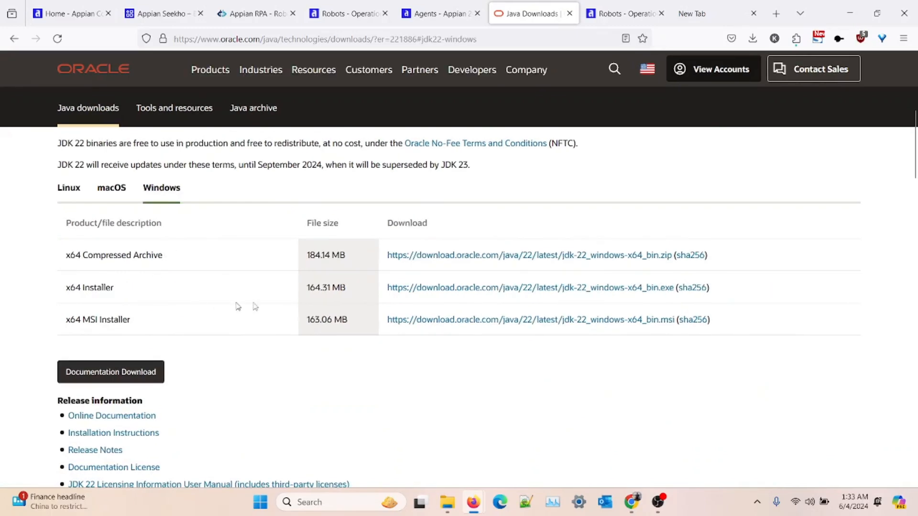
{"action": "mouse_move", "coordinate": [513, 332]}
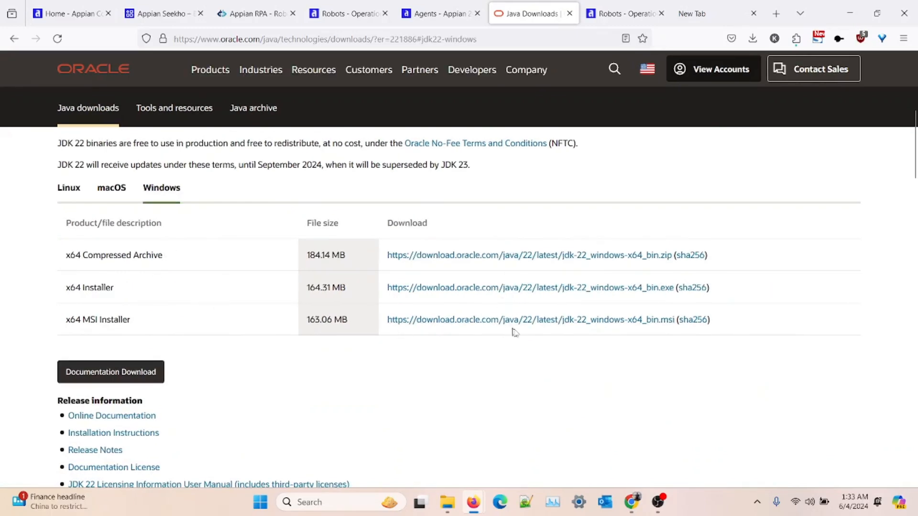
{"action": "mouse_move", "coordinate": [667, 288]}
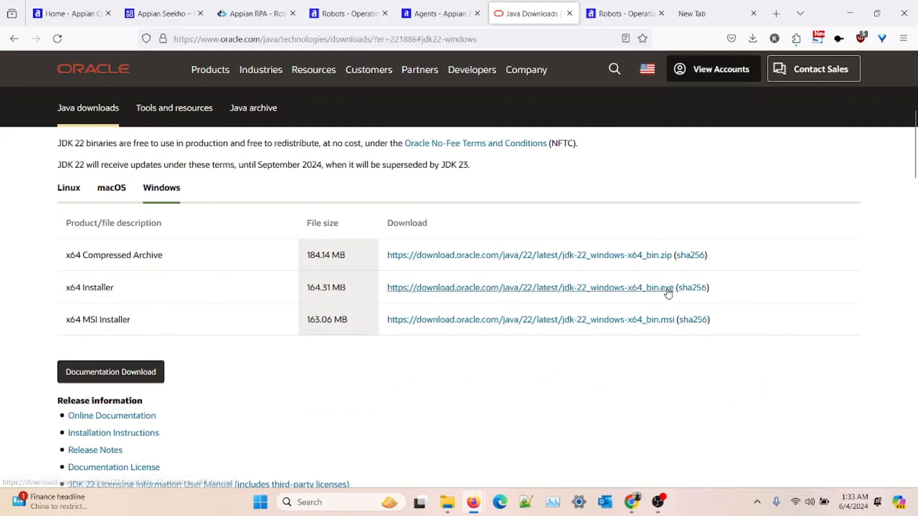
{"action": "mouse_move", "coordinate": [664, 260]}
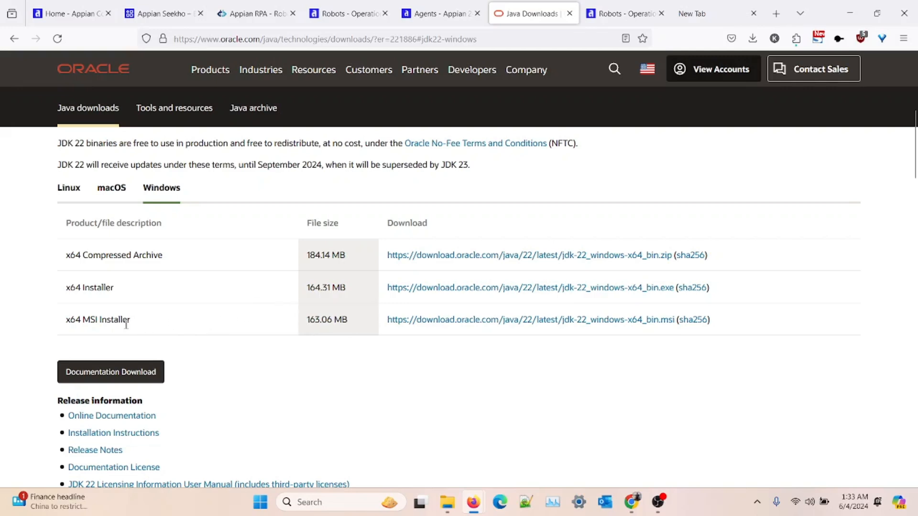
{"action": "double_click", "coordinate": [98, 320]}
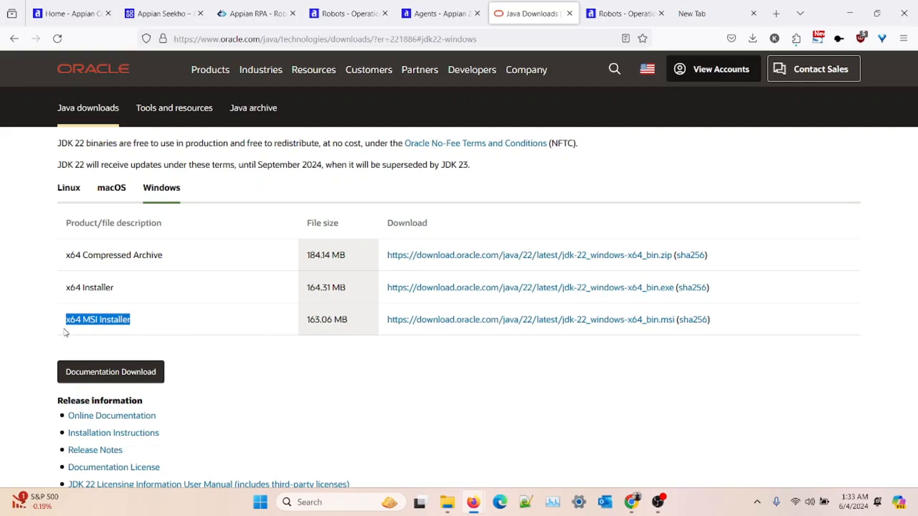
{"action": "mouse_move", "coordinate": [483, 117]}
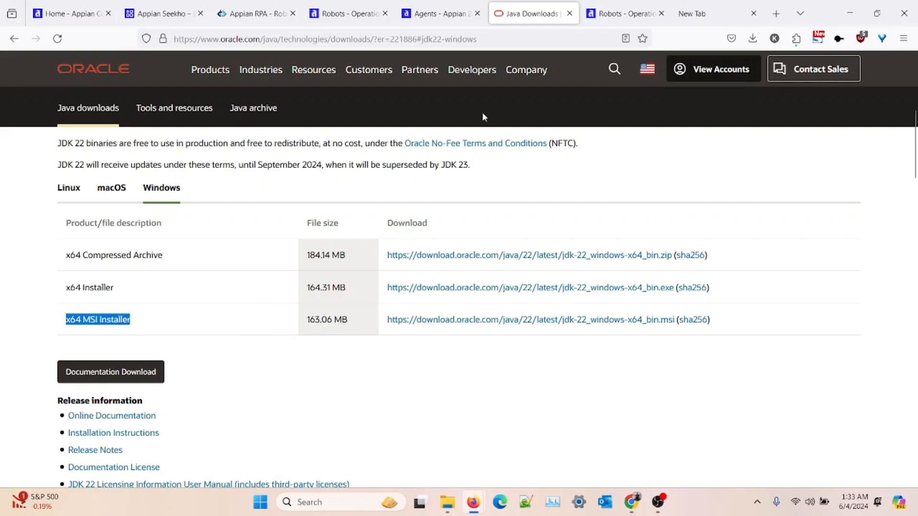
{"action": "left_click", "coordinate": [436, 12]}
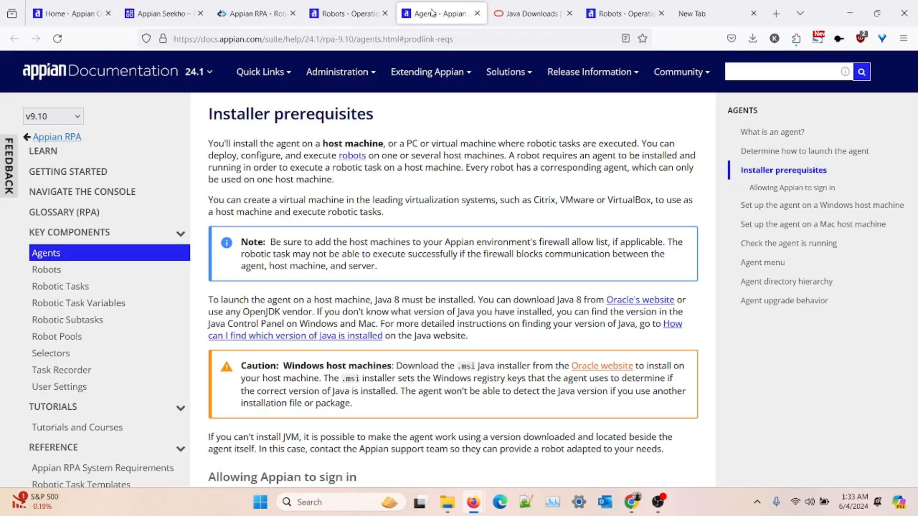
- Review the installer prerequisites and follow the automatic sign-in configuration link
{"action": "scroll", "scroll_direction": "down", "scroll_amount": 3}
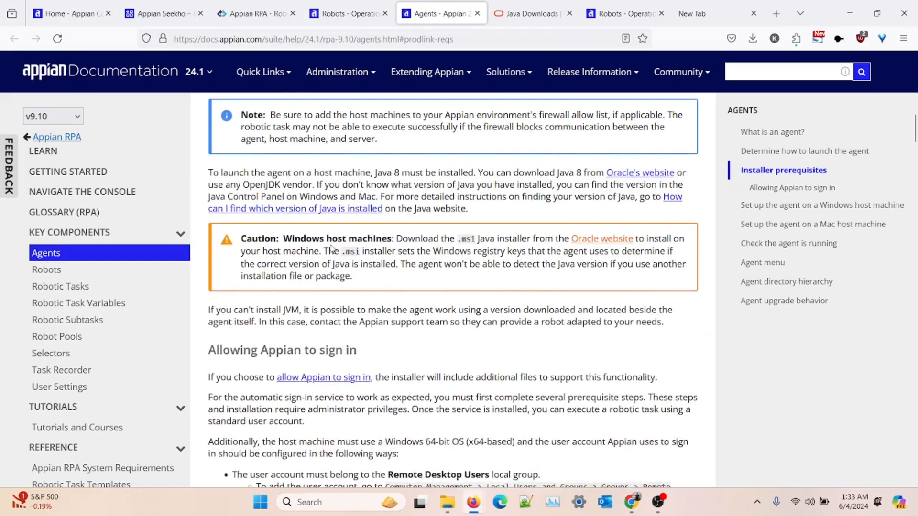
{"action": "scroll", "scroll_direction": "down", "scroll_amount": 3}
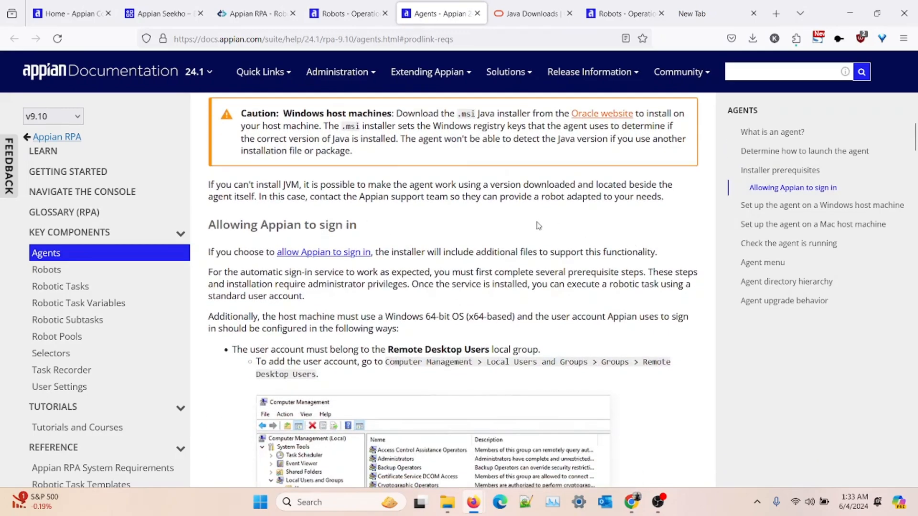
{"action": "scroll", "scroll_direction": "up", "scroll_amount": 3}
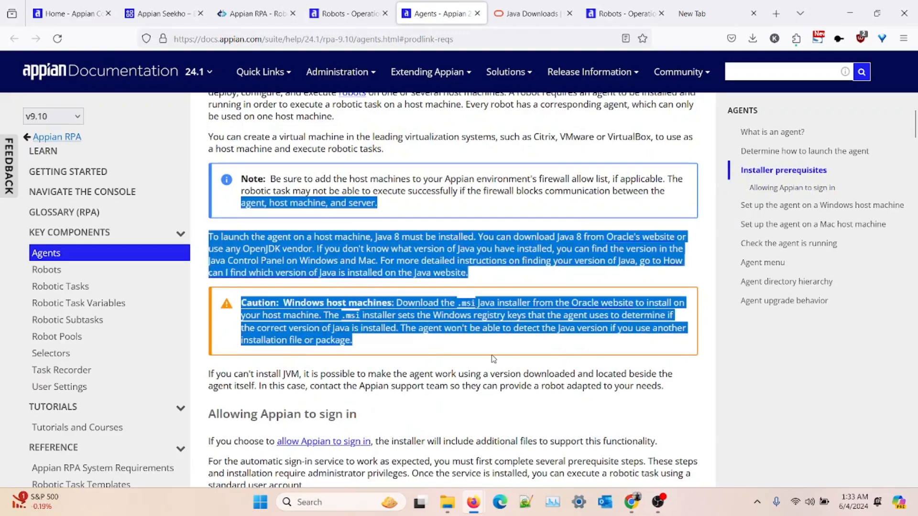
{"action": "scroll", "scroll_direction": "up", "scroll_amount": 3}
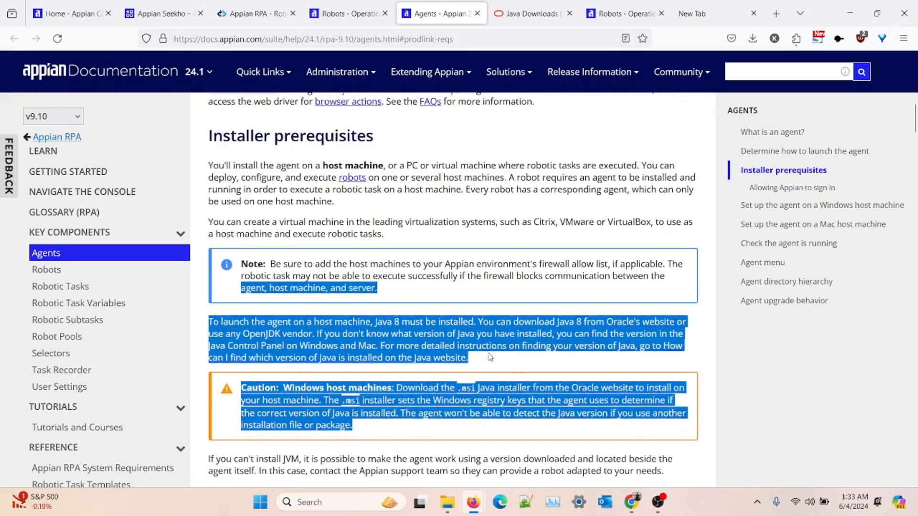
{"action": "scroll", "scroll_direction": "up", "scroll_amount": 3}
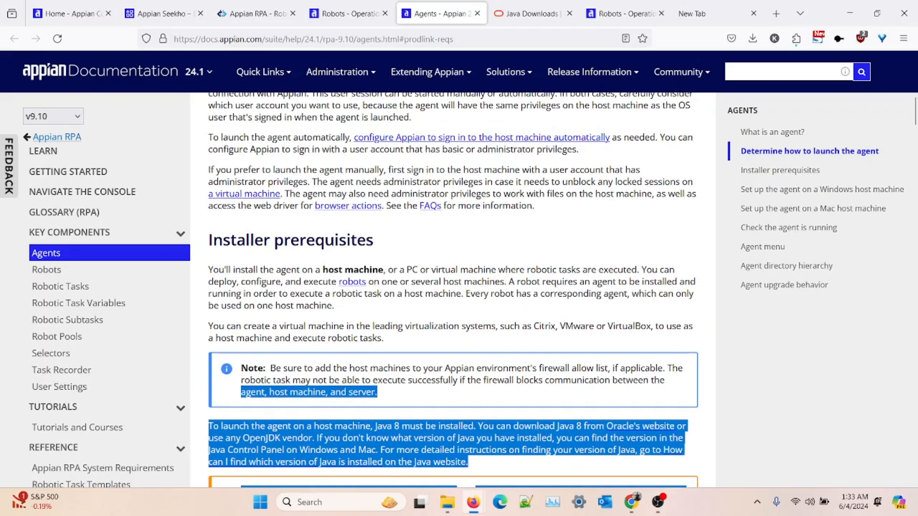
{"action": "mouse_move", "coordinate": [393, 144]}
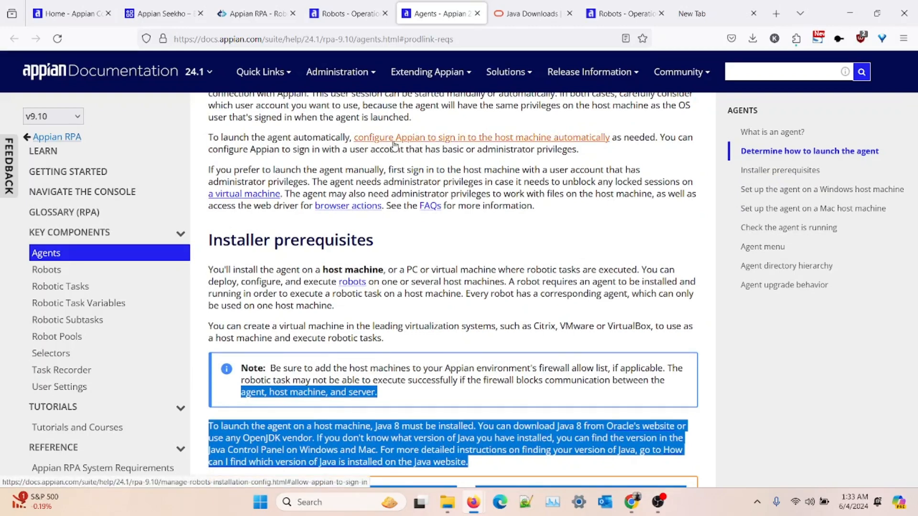
{"action": "left_click", "coordinate": [480, 136]}
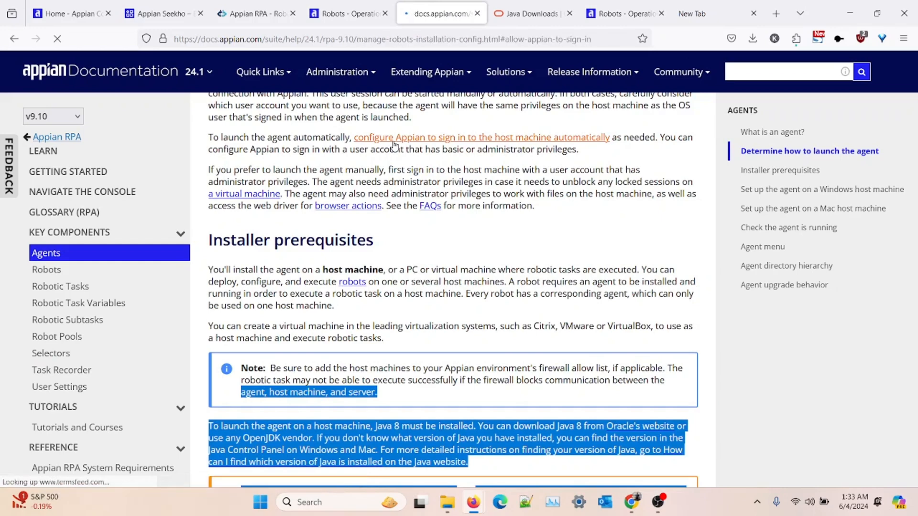
- Read the Configure the host machine section, then return to the Operations Console robots tab
{"action": "left_click", "coordinate": [481, 137]}
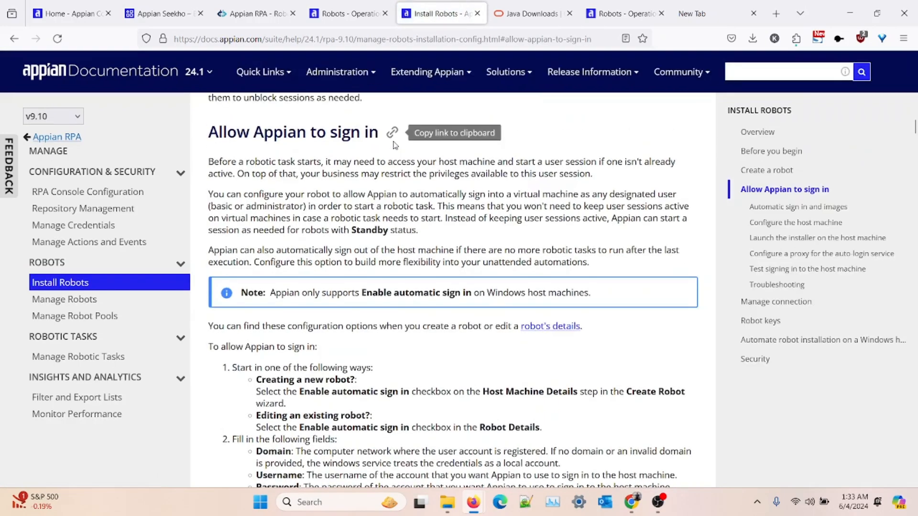
{"action": "scroll", "scroll_direction": "up", "scroll_amount": 3}
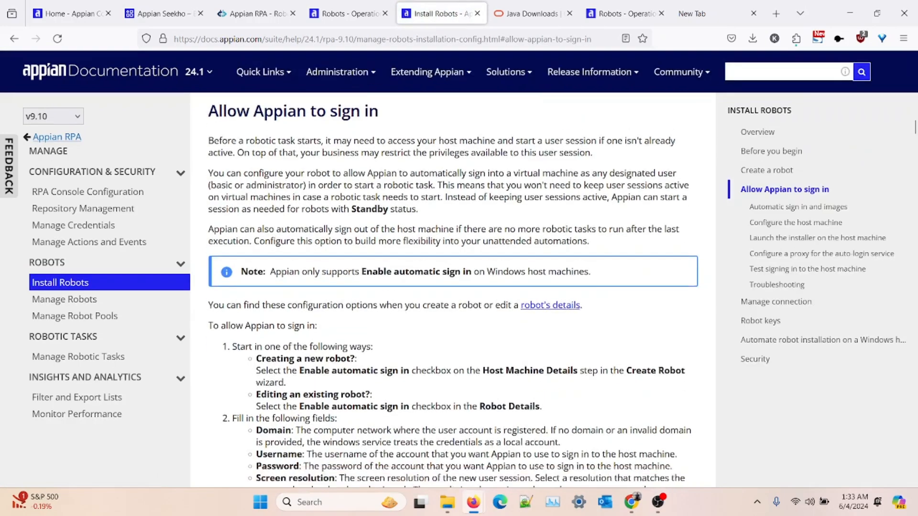
{"action": "scroll", "scroll_direction": "down", "scroll_amount": 3}
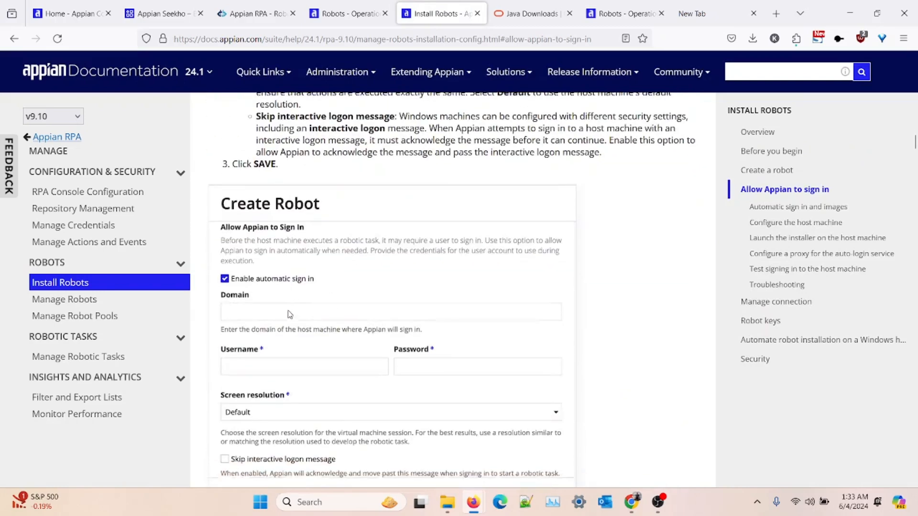
{"action": "scroll", "scroll_direction": "down", "scroll_amount": 3}
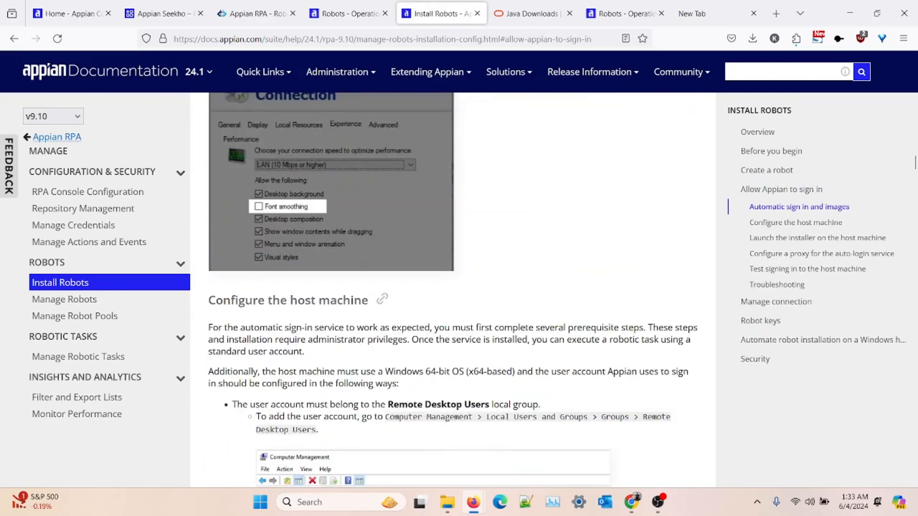
{"action": "scroll", "scroll_direction": "down", "scroll_amount": 3}
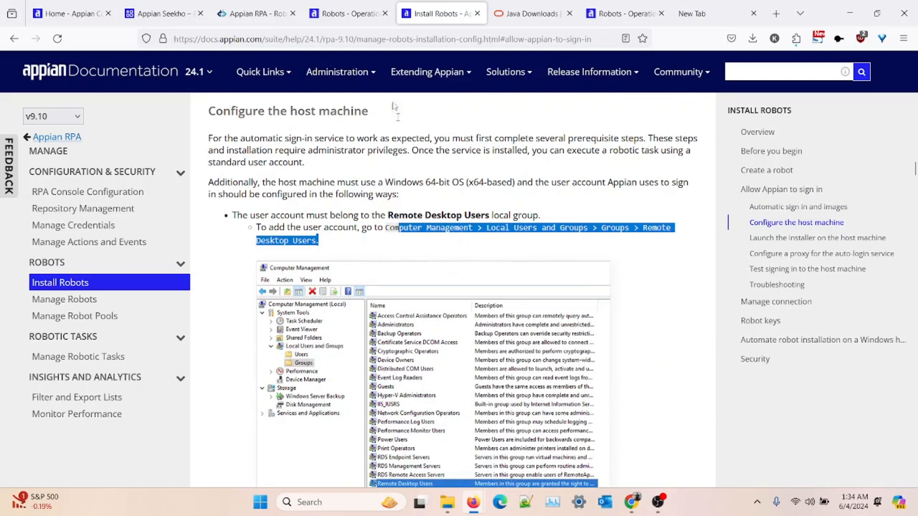
{"action": "mouse_move", "coordinate": [345, 12]}
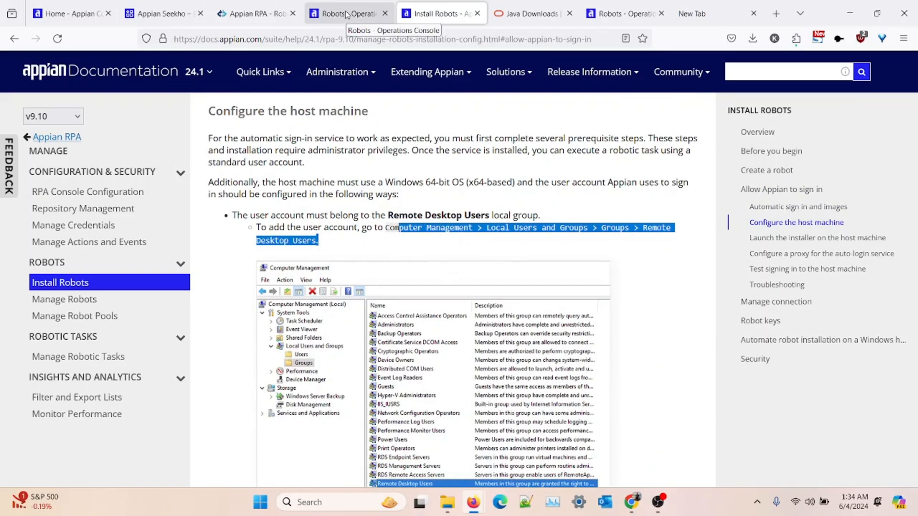
{"action": "left_click", "coordinate": [346, 12]}
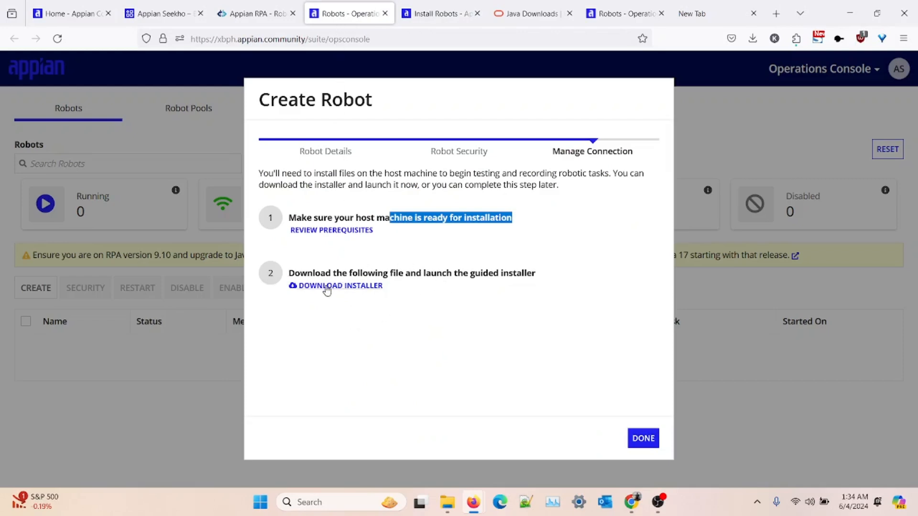
{"action": "mouse_move", "coordinate": [285, 237]}
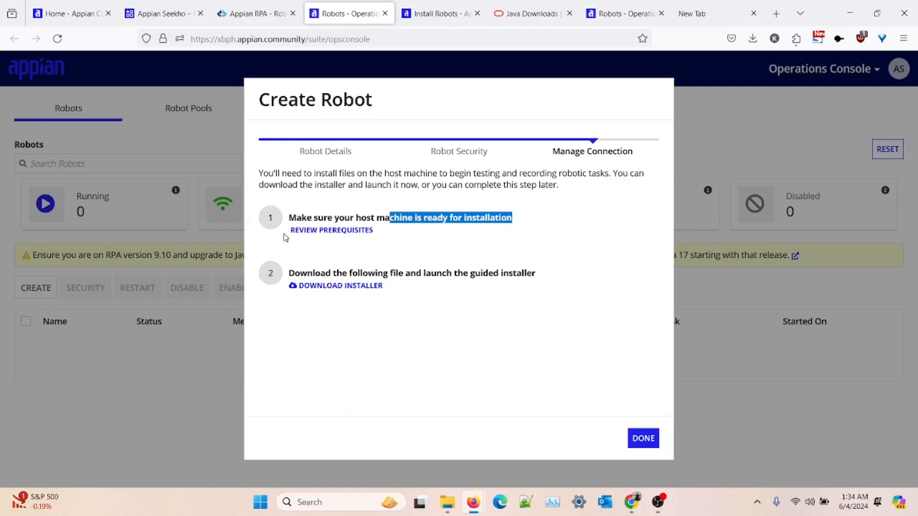
{"action": "mouse_move", "coordinate": [364, 260]}
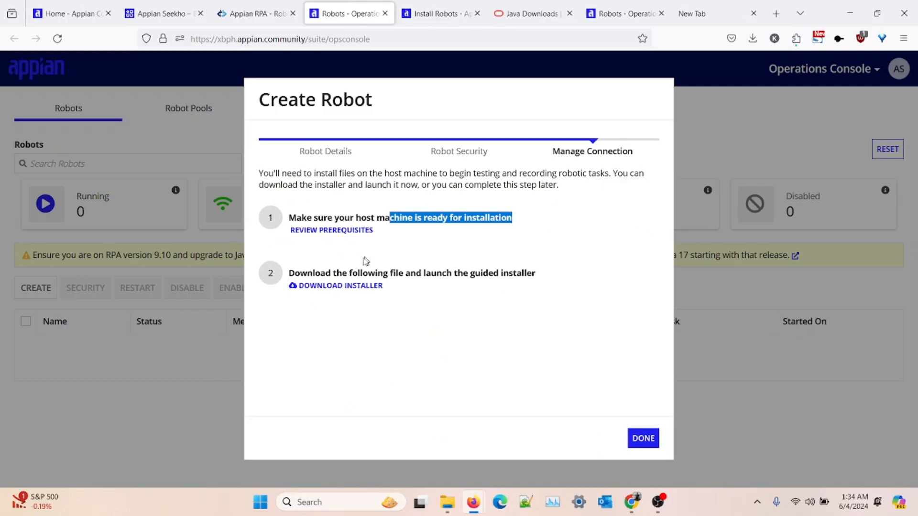
- Download the rpa-installer-agent-only zip from Manage Connection and save it to the Desktop
{"action": "left_click", "coordinate": [341, 285]}
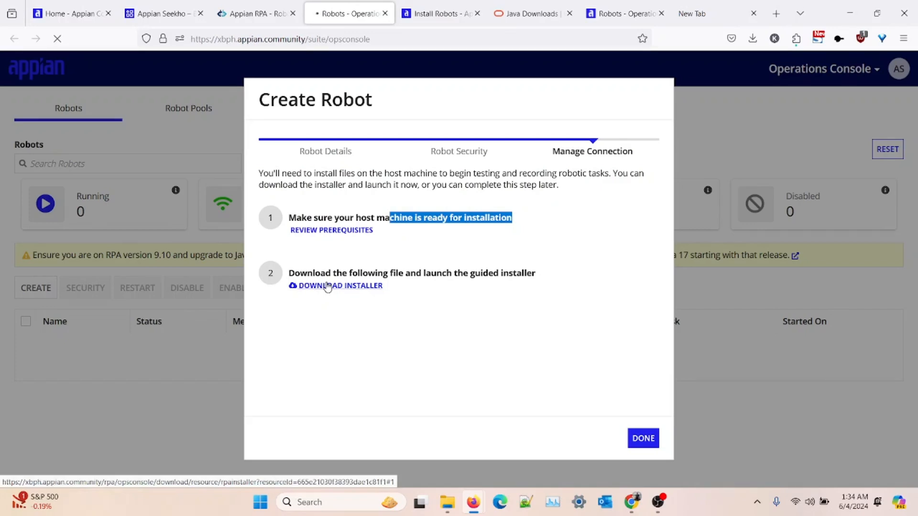
{"action": "left_click", "coordinate": [340, 286]}
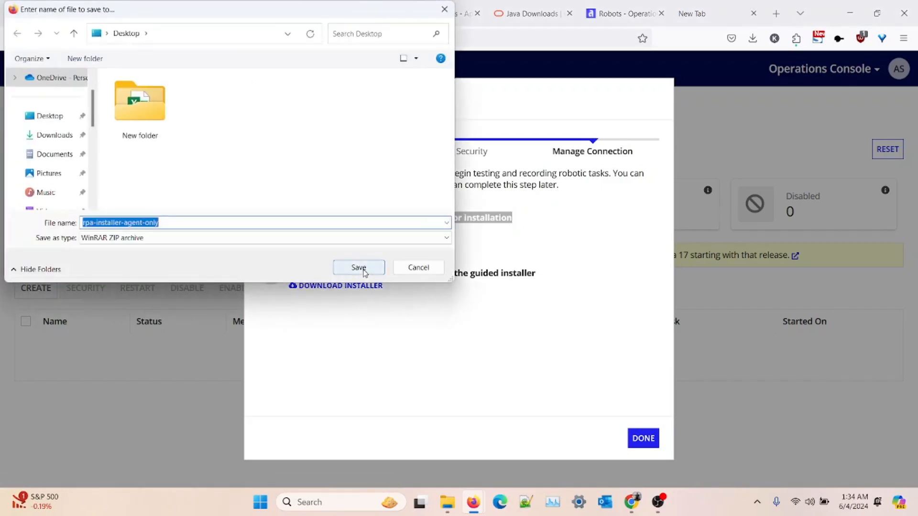
{"action": "left_click", "coordinate": [358, 268]}
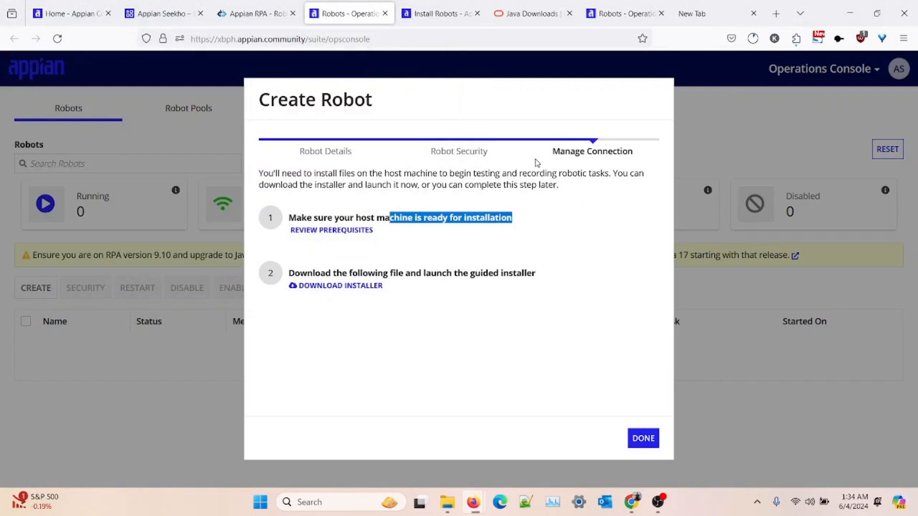
{"action": "mouse_move", "coordinate": [753, 38]}
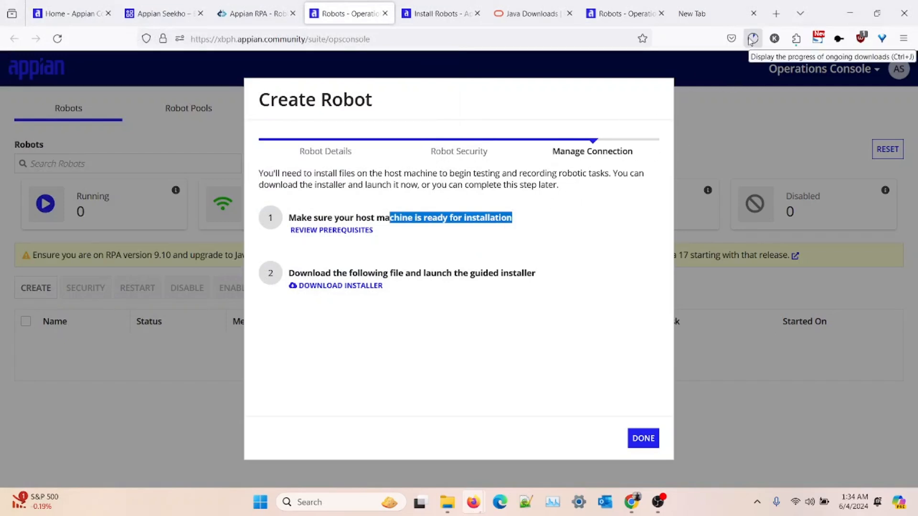
- Show the downloaded installer zip in its Desktop folder from the downloads list
{"action": "left_click", "coordinate": [753, 38]}
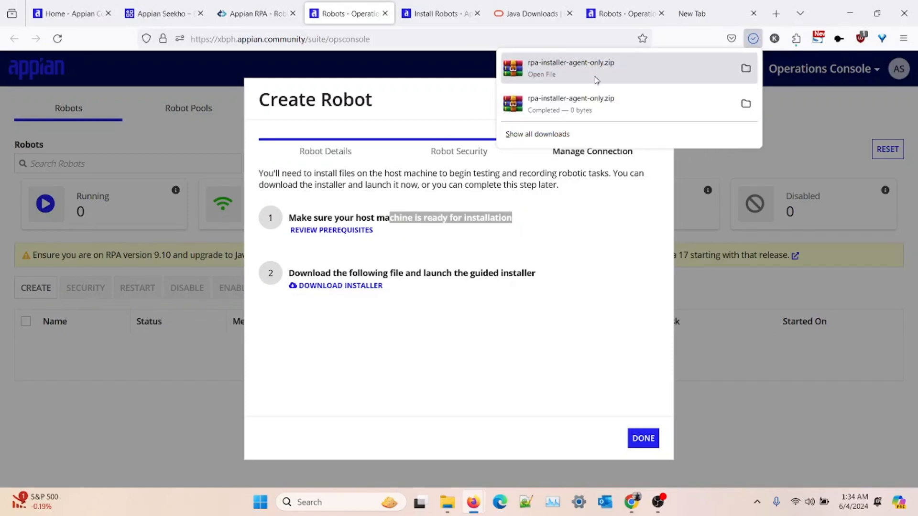
{"action": "mouse_move", "coordinate": [746, 68]}
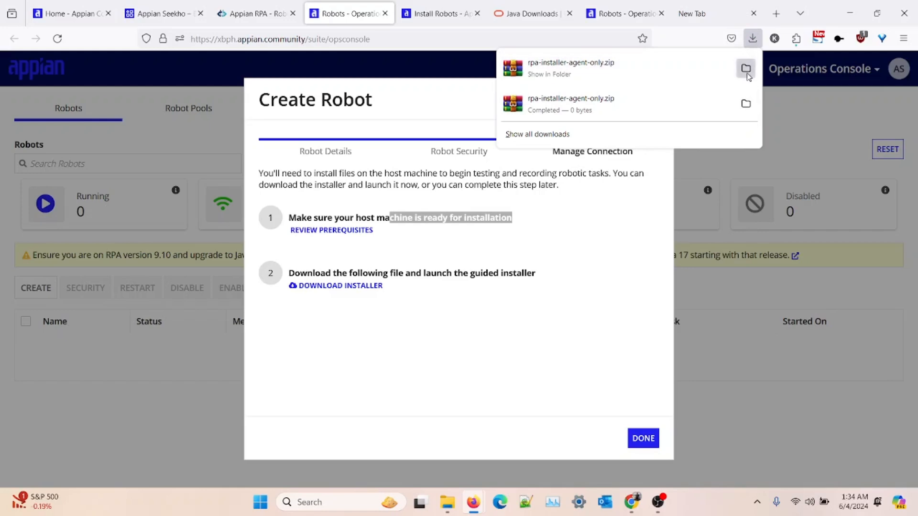
{"action": "left_click", "coordinate": [745, 69]}
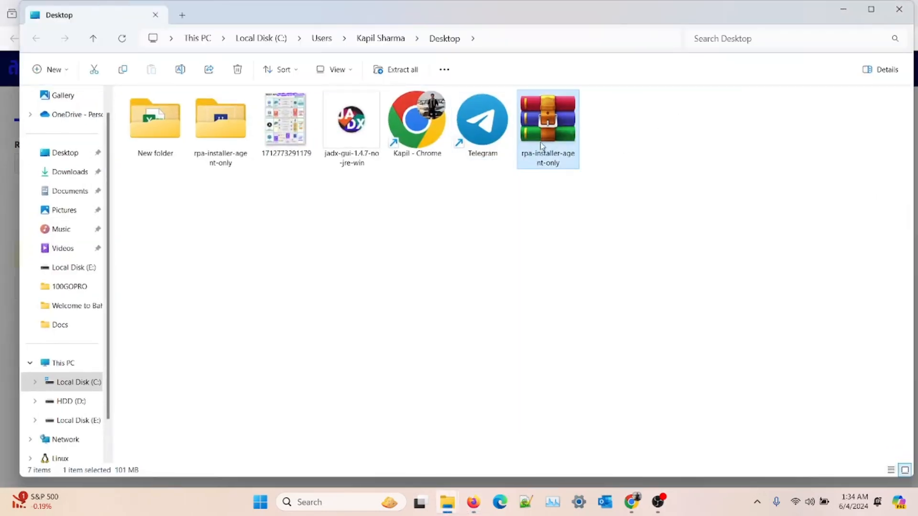
- Extract the rpa-installer-agent-only zip into a same-named folder on the Desktop
{"action": "right_click", "coordinate": [547, 121]}
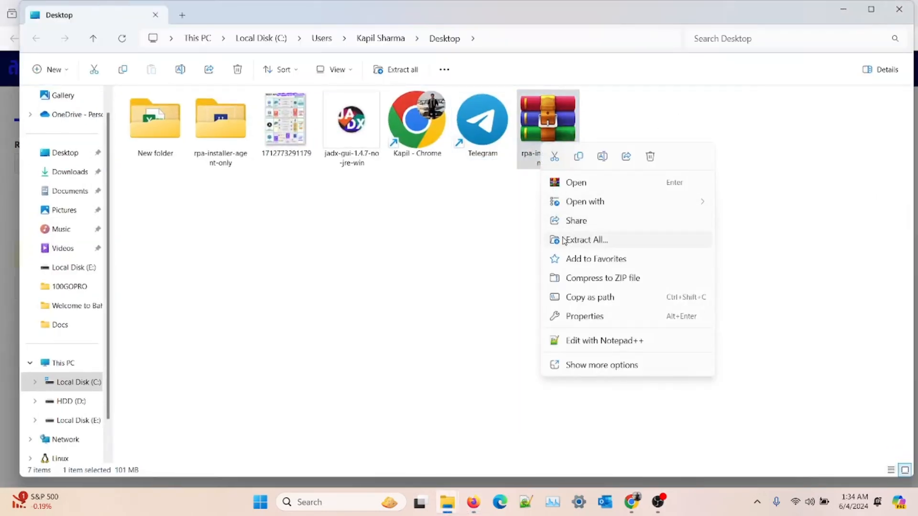
{"action": "left_click", "coordinate": [585, 240]}
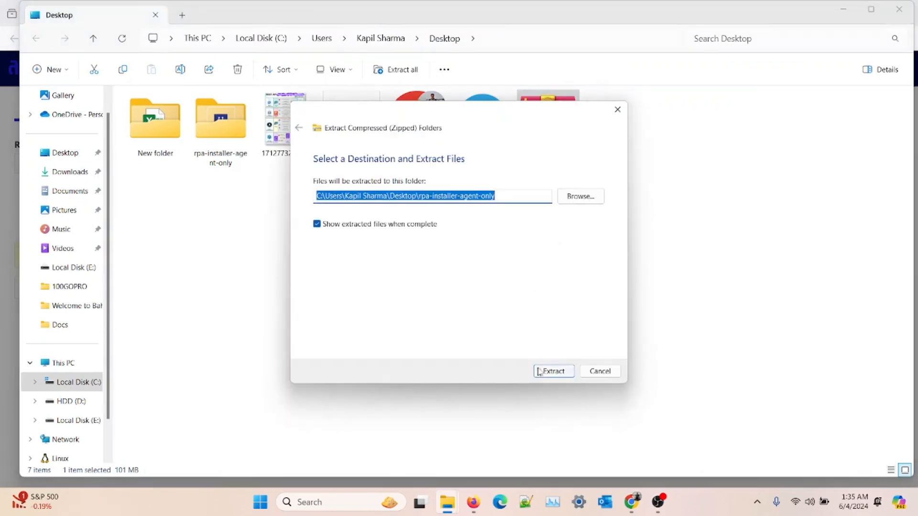
{"action": "left_click", "coordinate": [553, 371]}
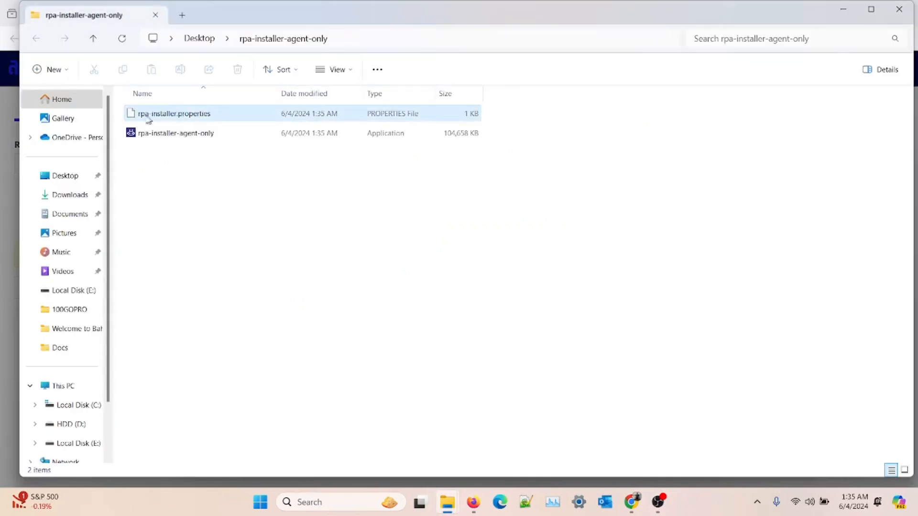
{"action": "mouse_move", "coordinate": [173, 114]}
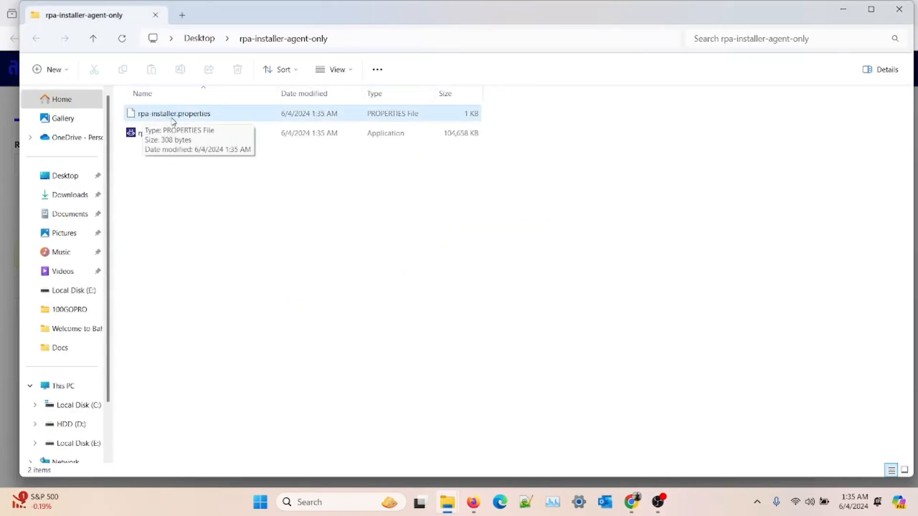
- Launch the rpa-installer-agent-only application from the extracted folder
{"action": "left_click", "coordinate": [176, 133]}
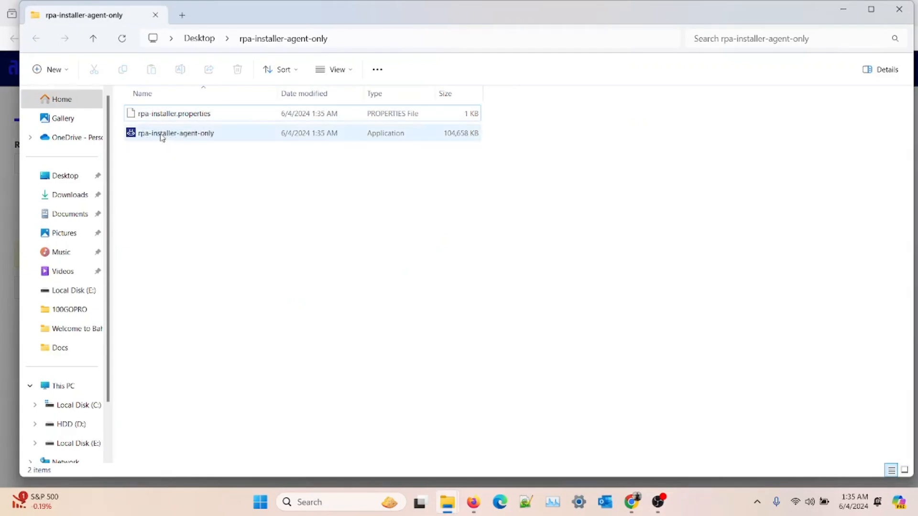
{"action": "mouse_move", "coordinate": [176, 133]}
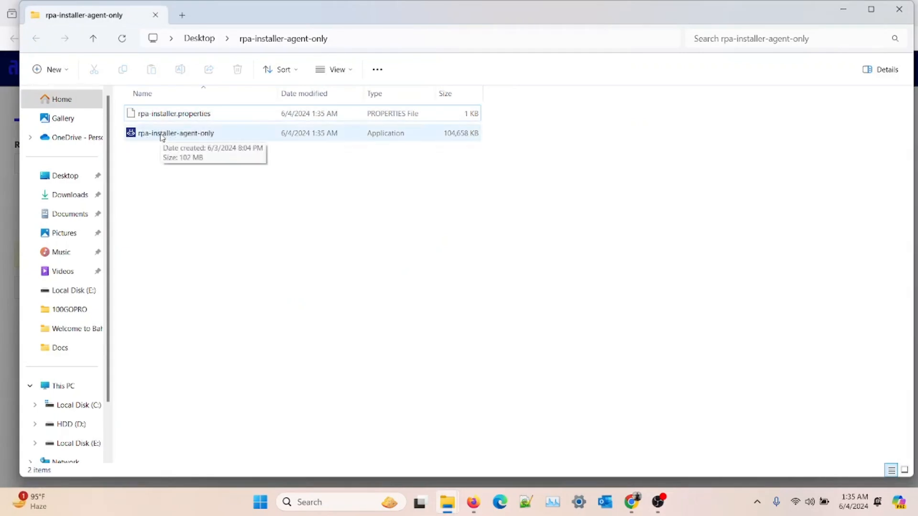
{"action": "left_click", "coordinate": [176, 133]}
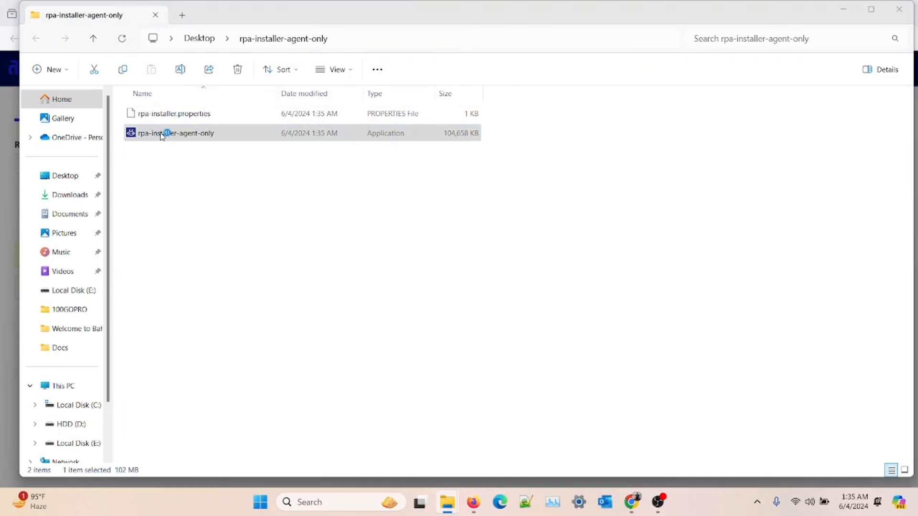
{"action": "double_click", "coordinate": [176, 132]}
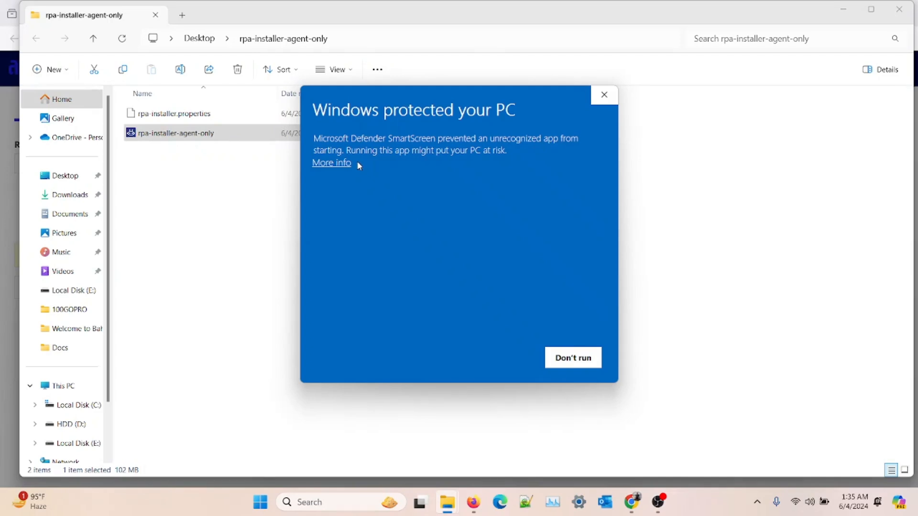
{"action": "mouse_move", "coordinate": [344, 169]}
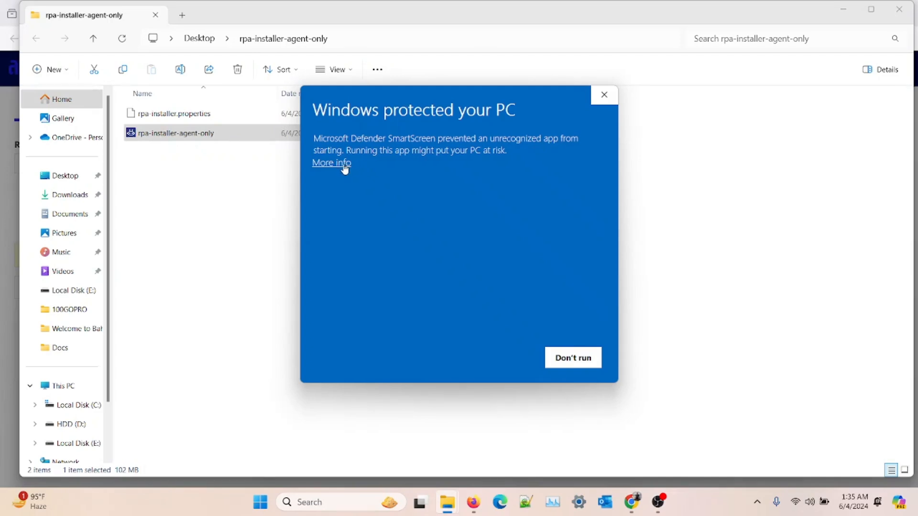
- Bypass the Windows SmartScreen warning via More info and Run anyway
{"action": "left_click", "coordinate": [331, 162]}
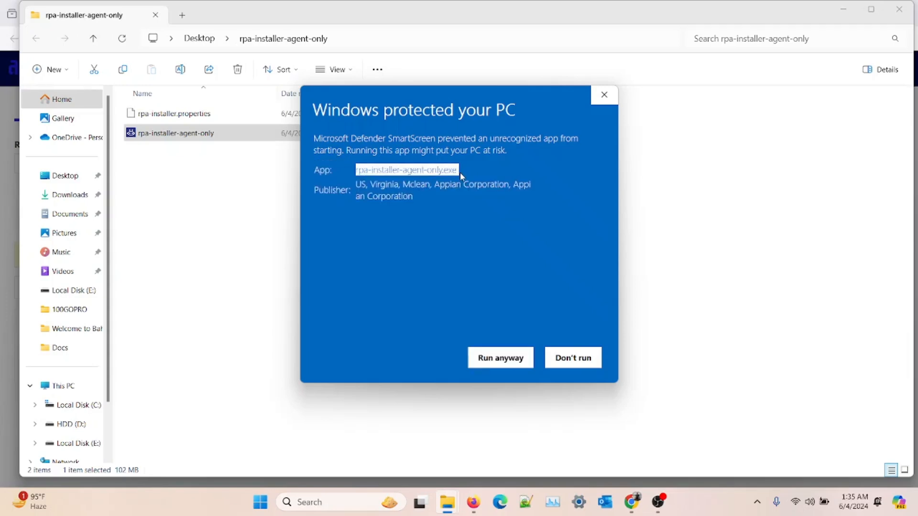
{"action": "mouse_move", "coordinate": [415, 201]}
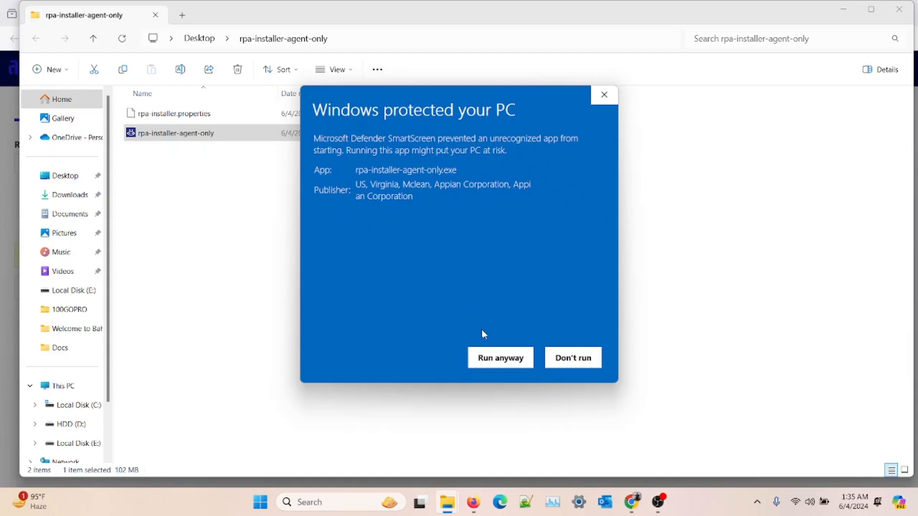
{"action": "left_click", "coordinate": [500, 357]}
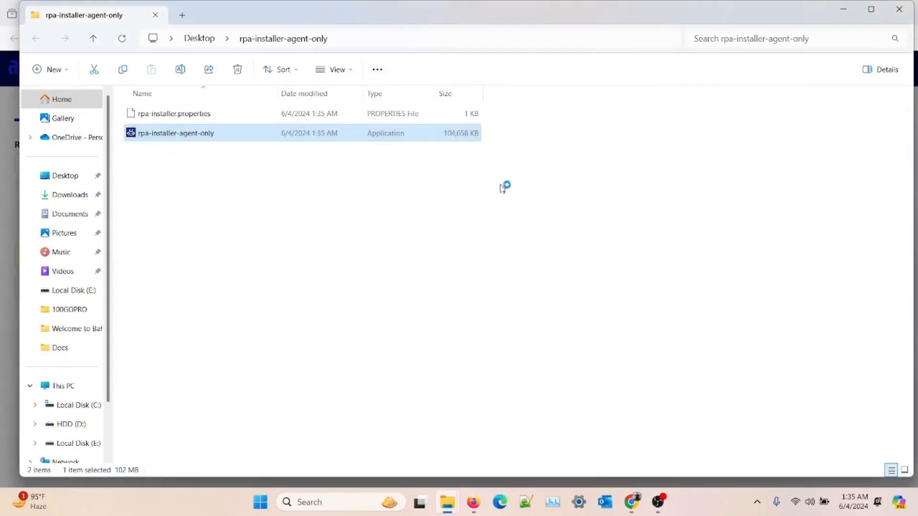
- Accept the license, install the agent to the default AppData Local folder and close the installer
{"action": "double_click", "coordinate": [174, 133]}
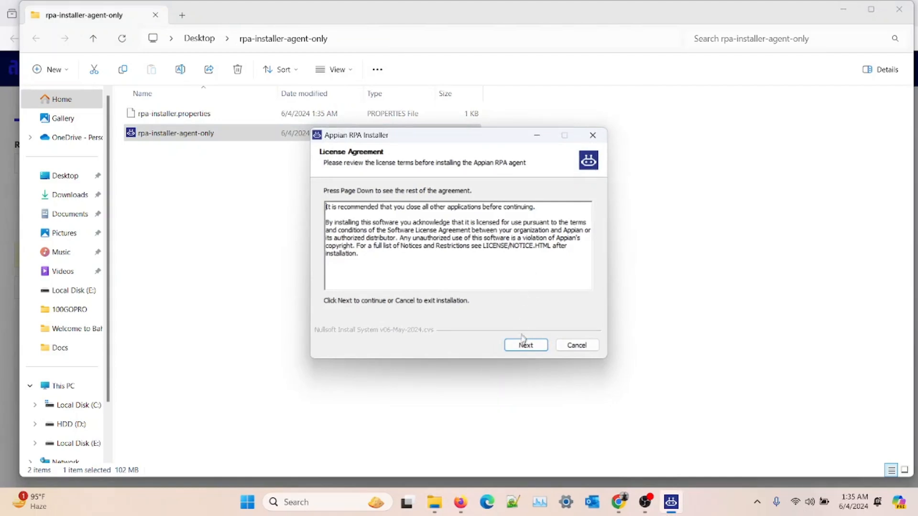
{"action": "left_click", "coordinate": [525, 345]}
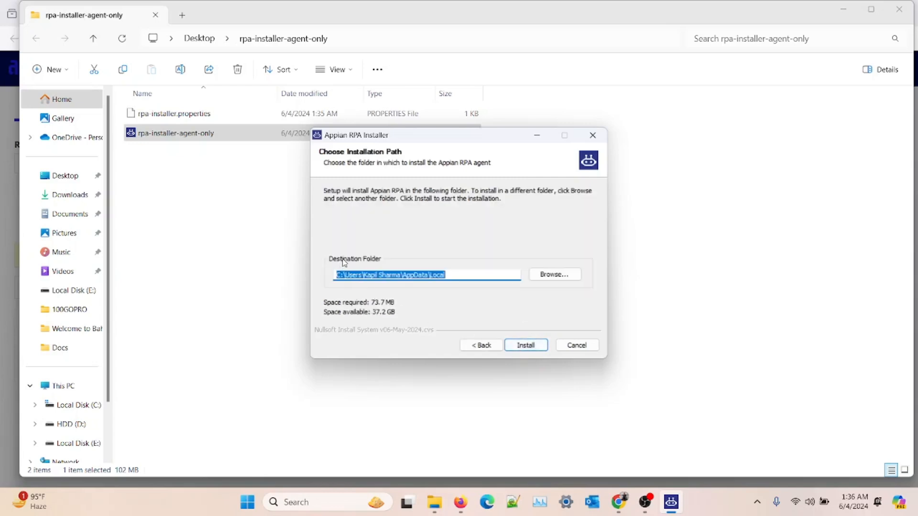
{"action": "mouse_move", "coordinate": [497, 310]}
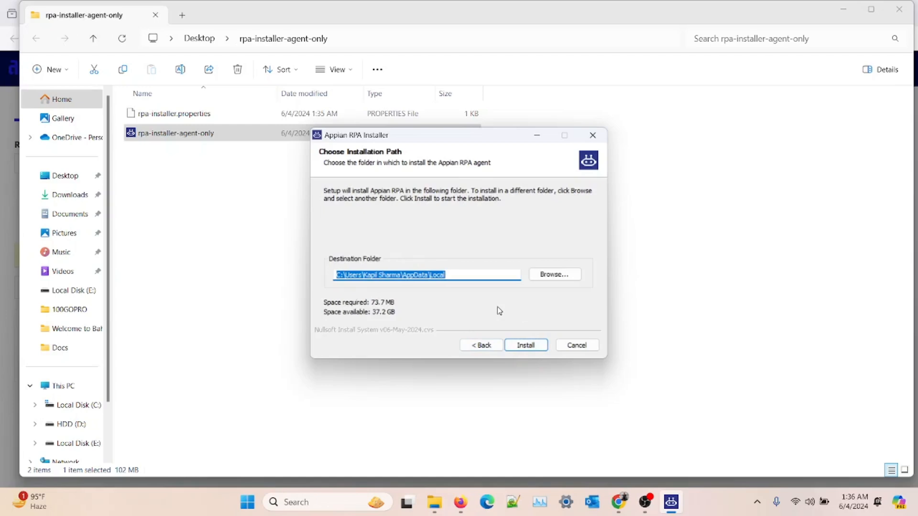
{"action": "mouse_move", "coordinate": [480, 307]}
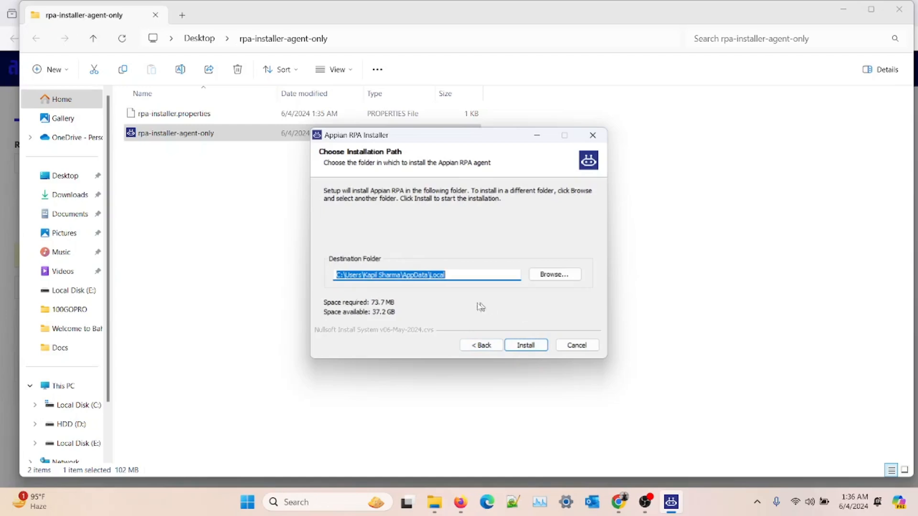
{"action": "mouse_move", "coordinate": [455, 302]}
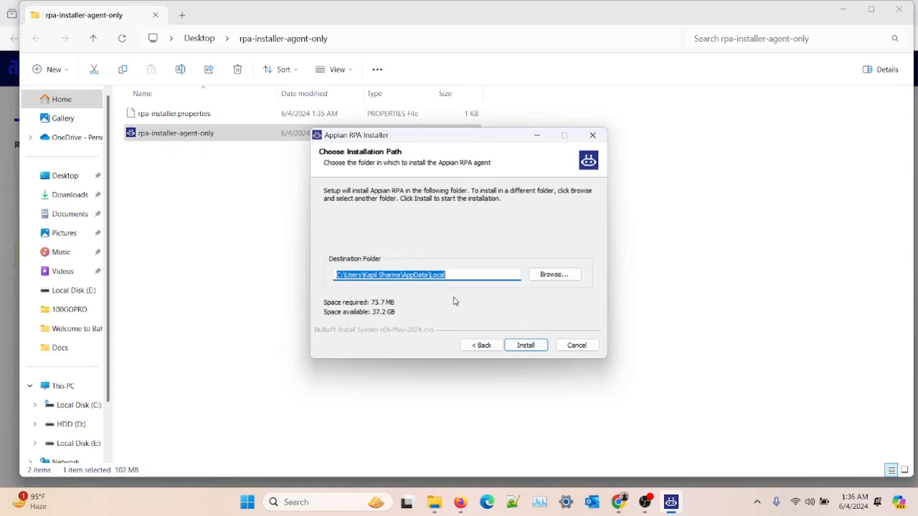
{"action": "mouse_move", "coordinate": [512, 321]}
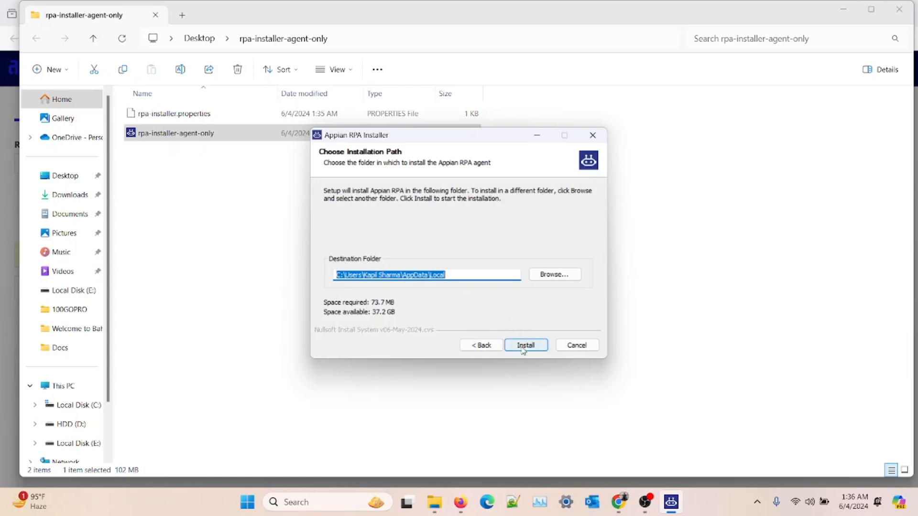
{"action": "left_click", "coordinate": [525, 345]}
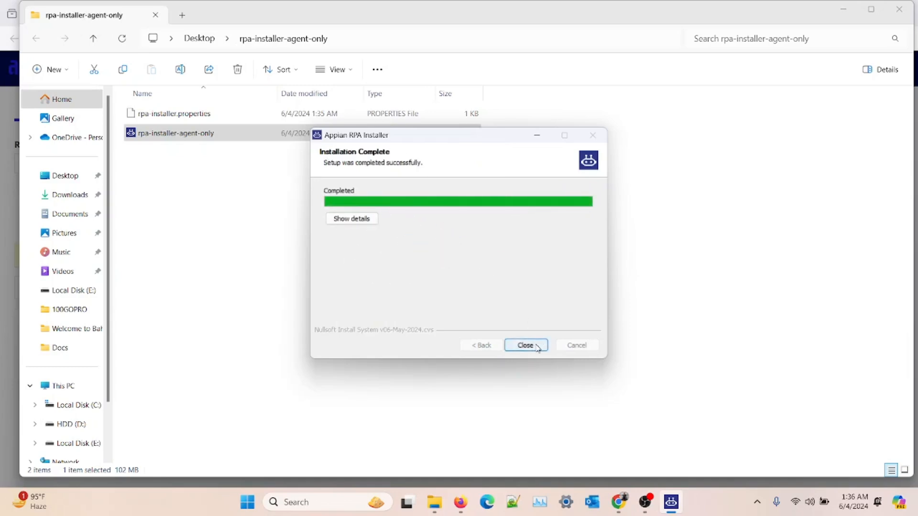
{"action": "left_click", "coordinate": [525, 346]}
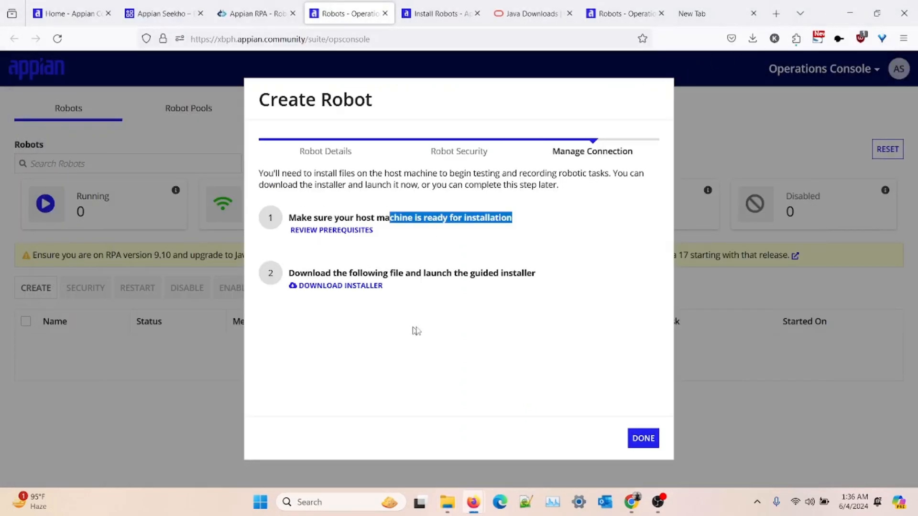
{"action": "mouse_move", "coordinate": [611, 385]}
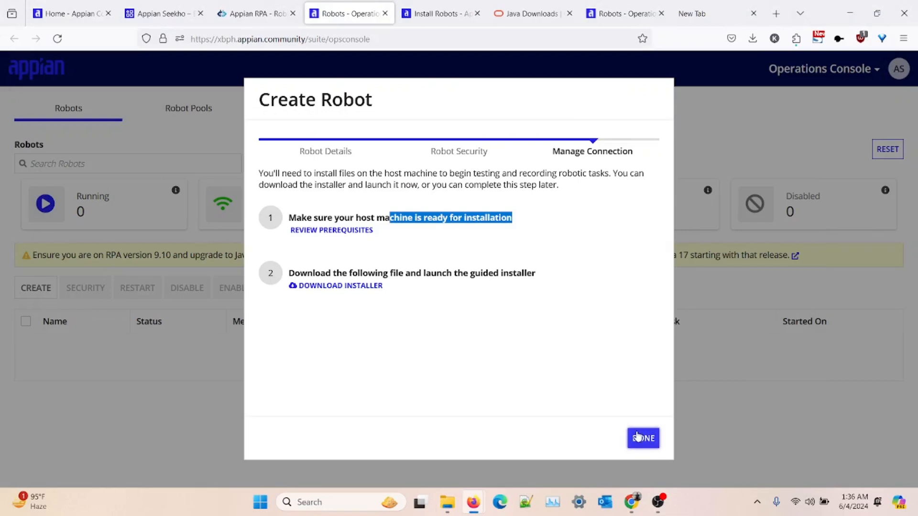
- Finish the Create Robot wizard so AppianSeekhoBot shows ONLINE in the Robots list
{"action": "left_click", "coordinate": [642, 438]}
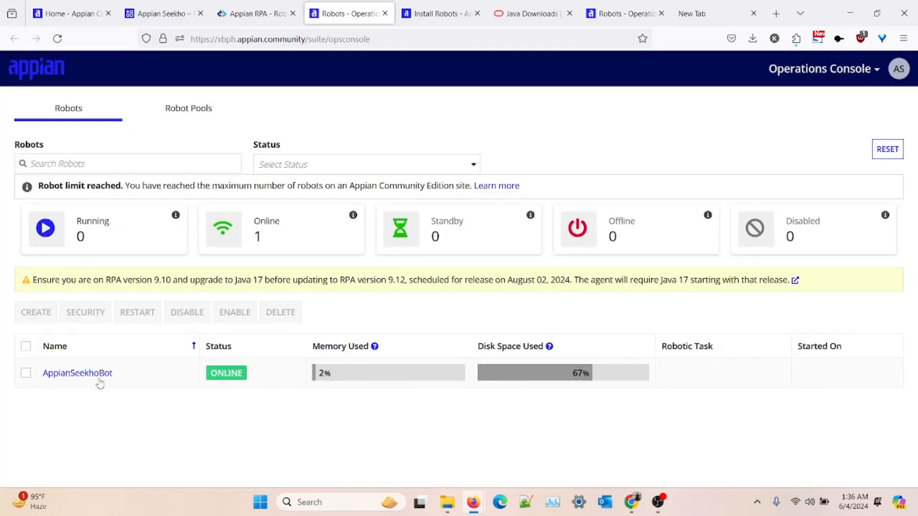
{"action": "mouse_move", "coordinate": [314, 395]}
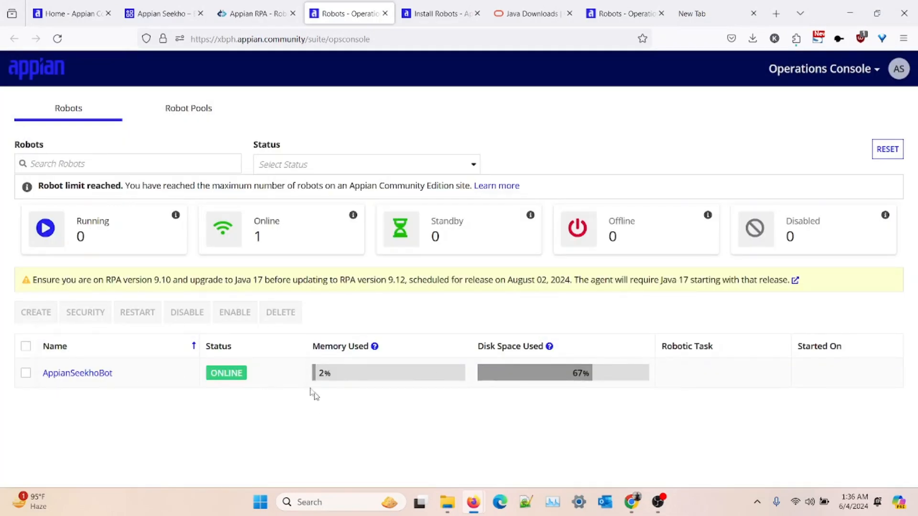
{"action": "mouse_move", "coordinate": [189, 366]}
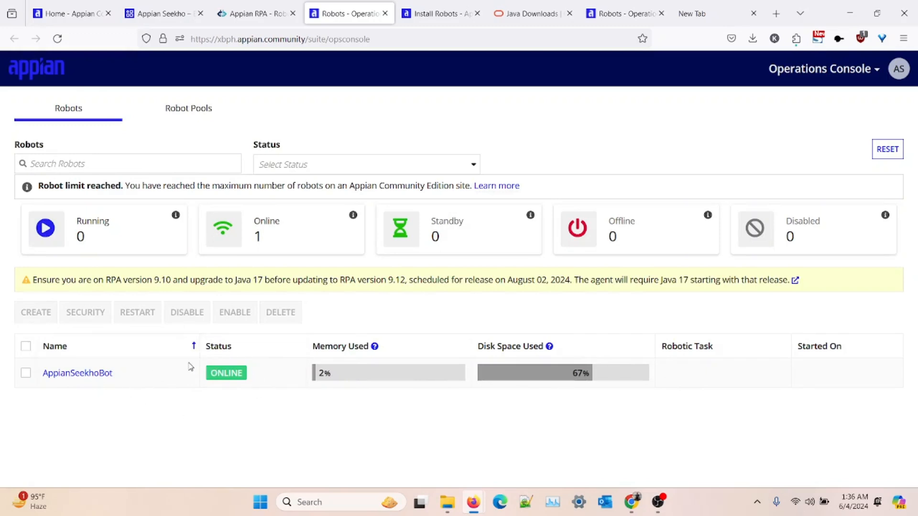
{"action": "mouse_move", "coordinate": [416, 377]}
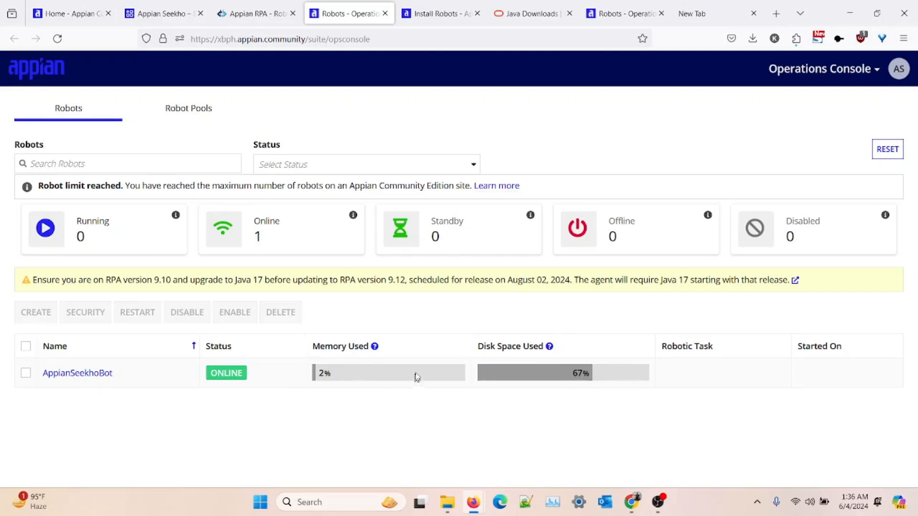
{"action": "mouse_move", "coordinate": [337, 413]}
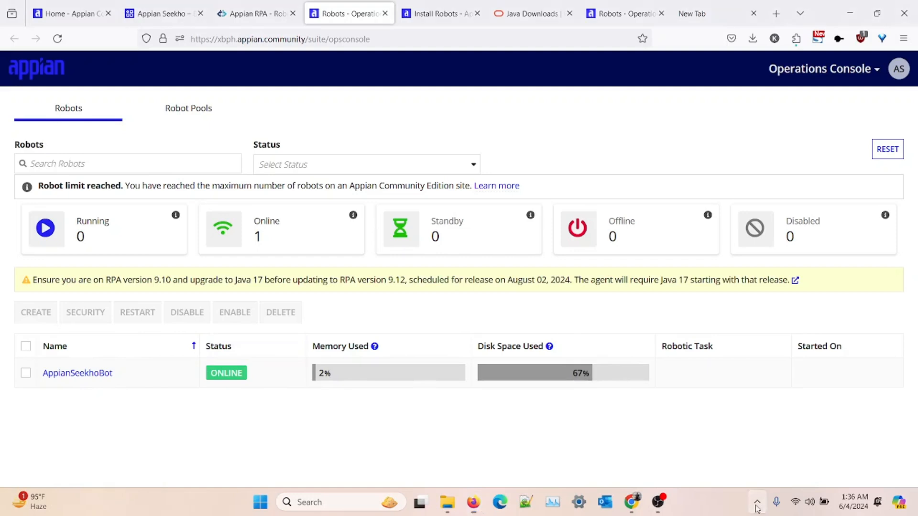
{"action": "left_click", "coordinate": [758, 502]}
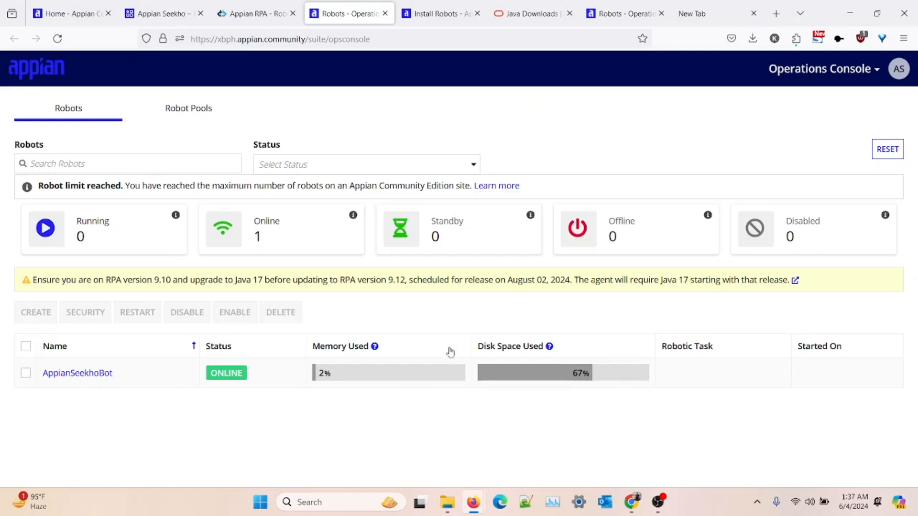
{"action": "mouse_move", "coordinate": [593, 127]}
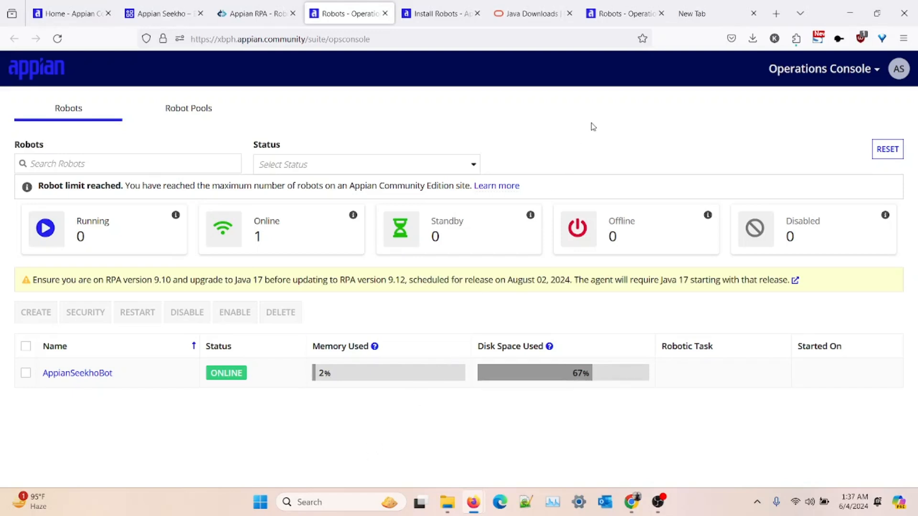
{"action": "mouse_move", "coordinate": [694, 265]}
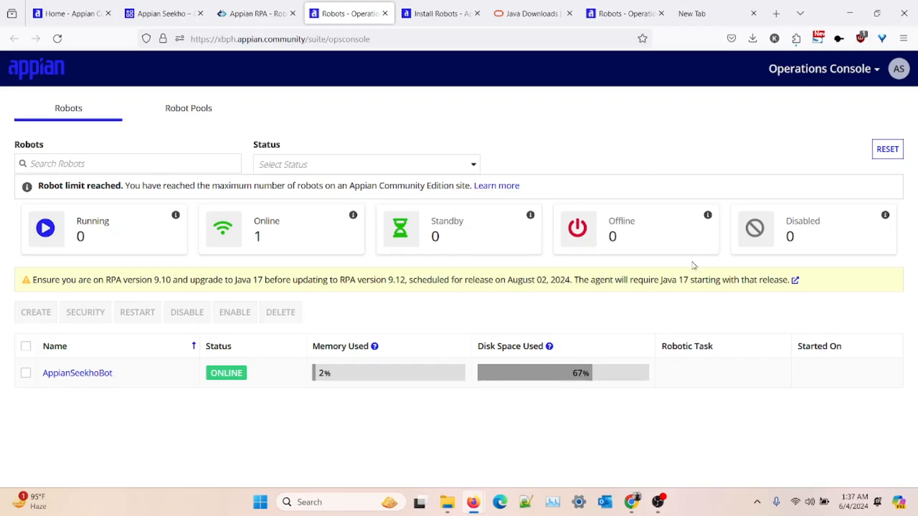